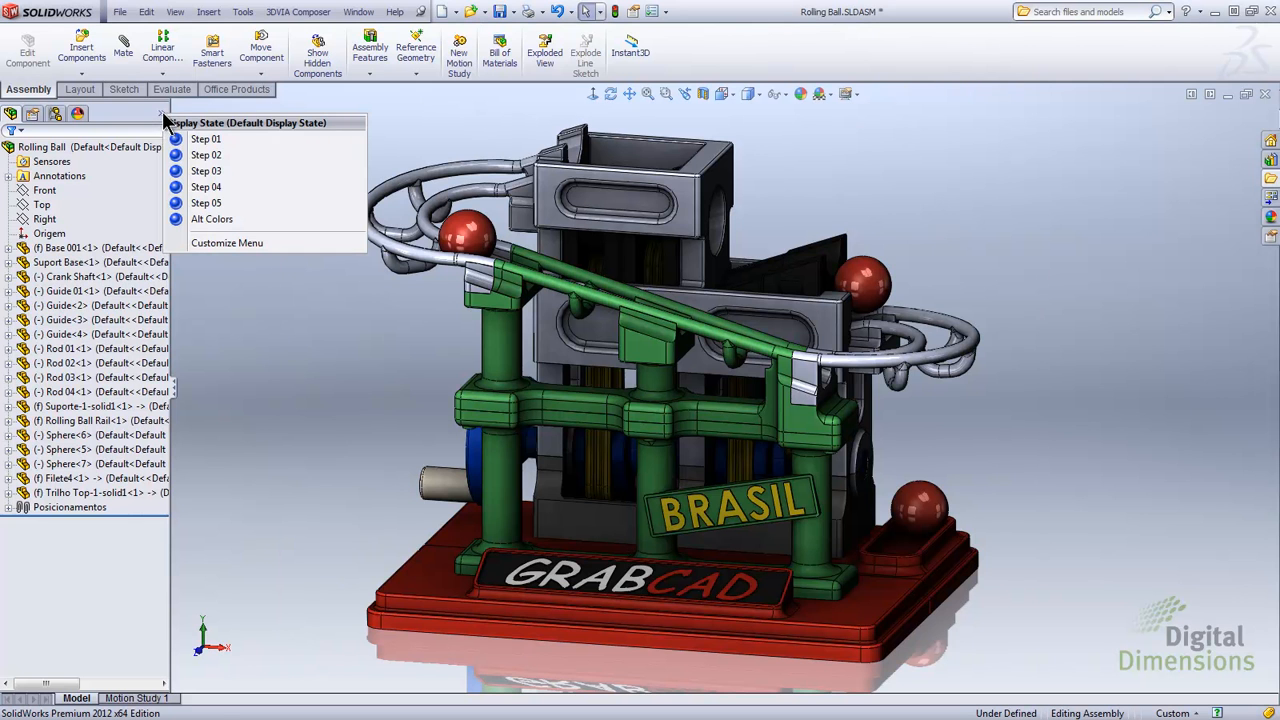
Step: Switch the assembly to the Alt Colors display state and open the base part separately
click(212, 218)
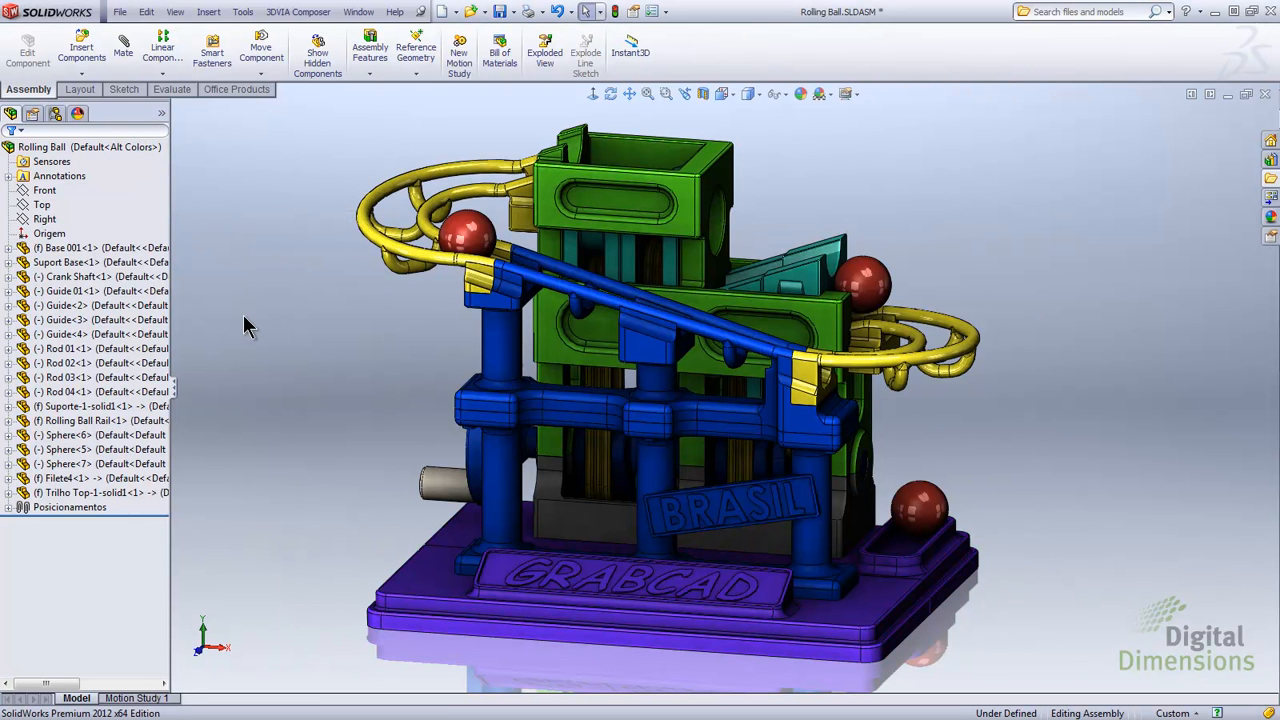
mouse_move(278, 378)
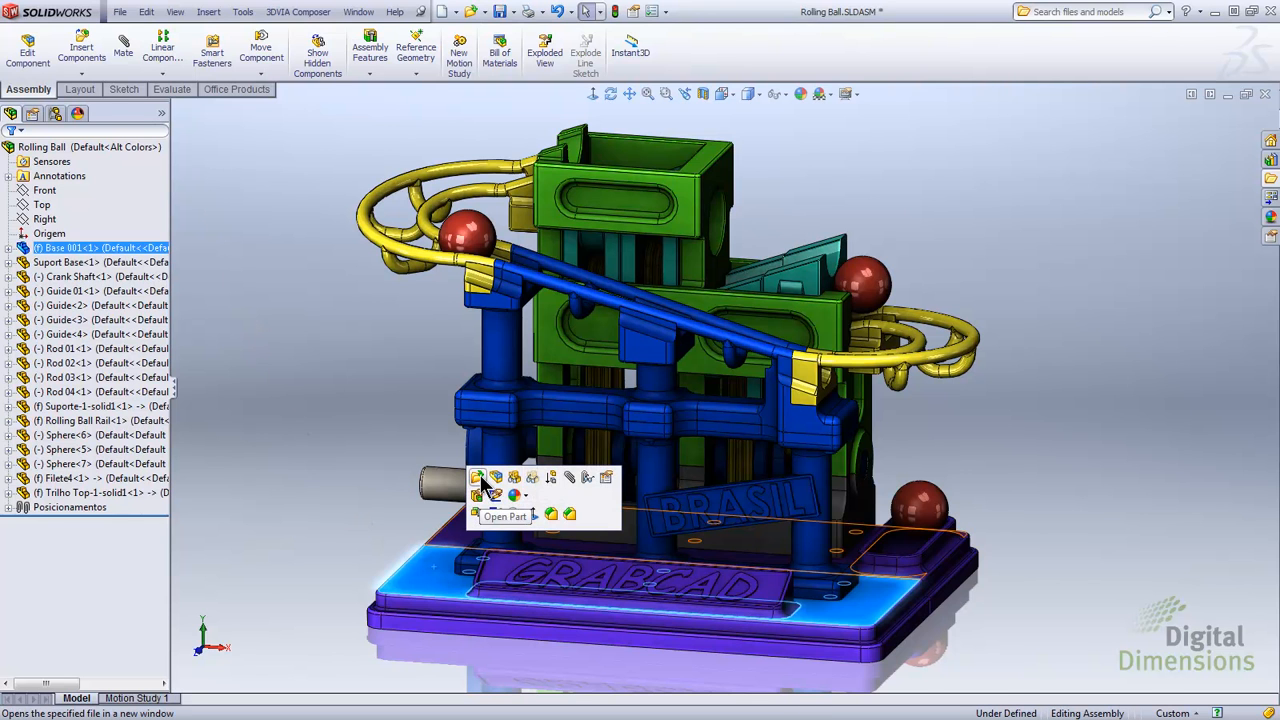
click(504, 516)
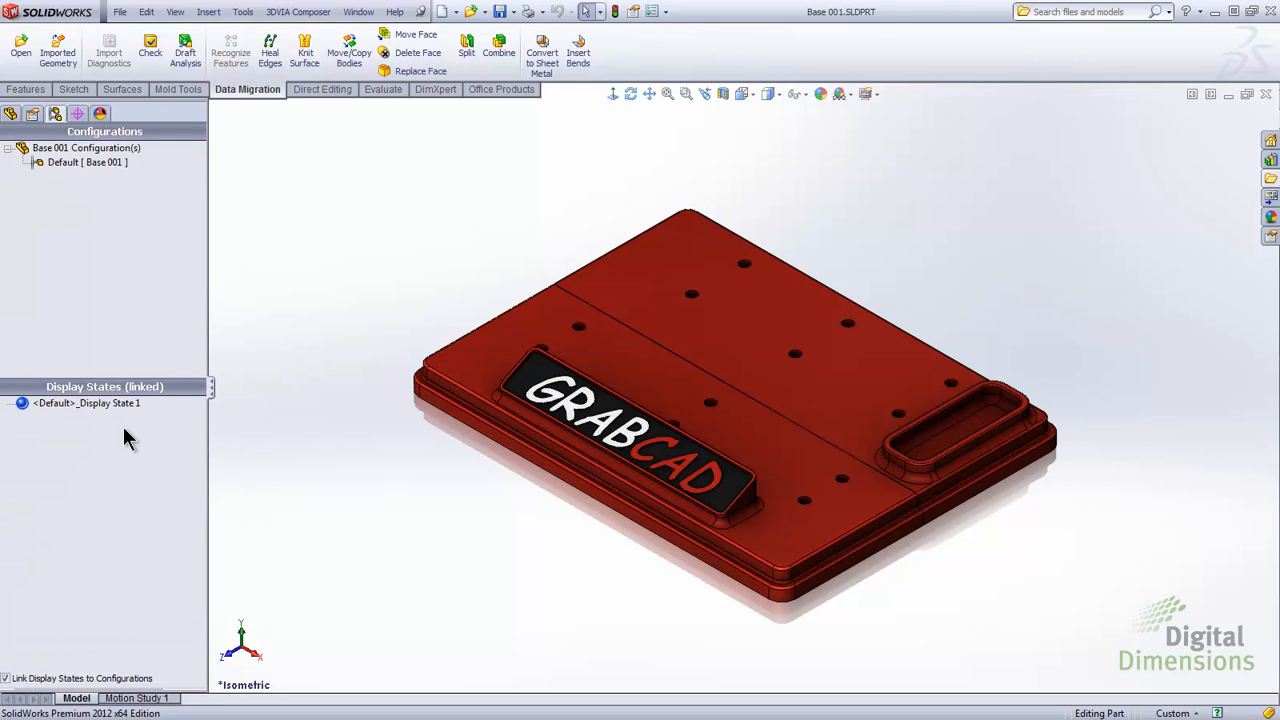
mouse_move(96, 436)
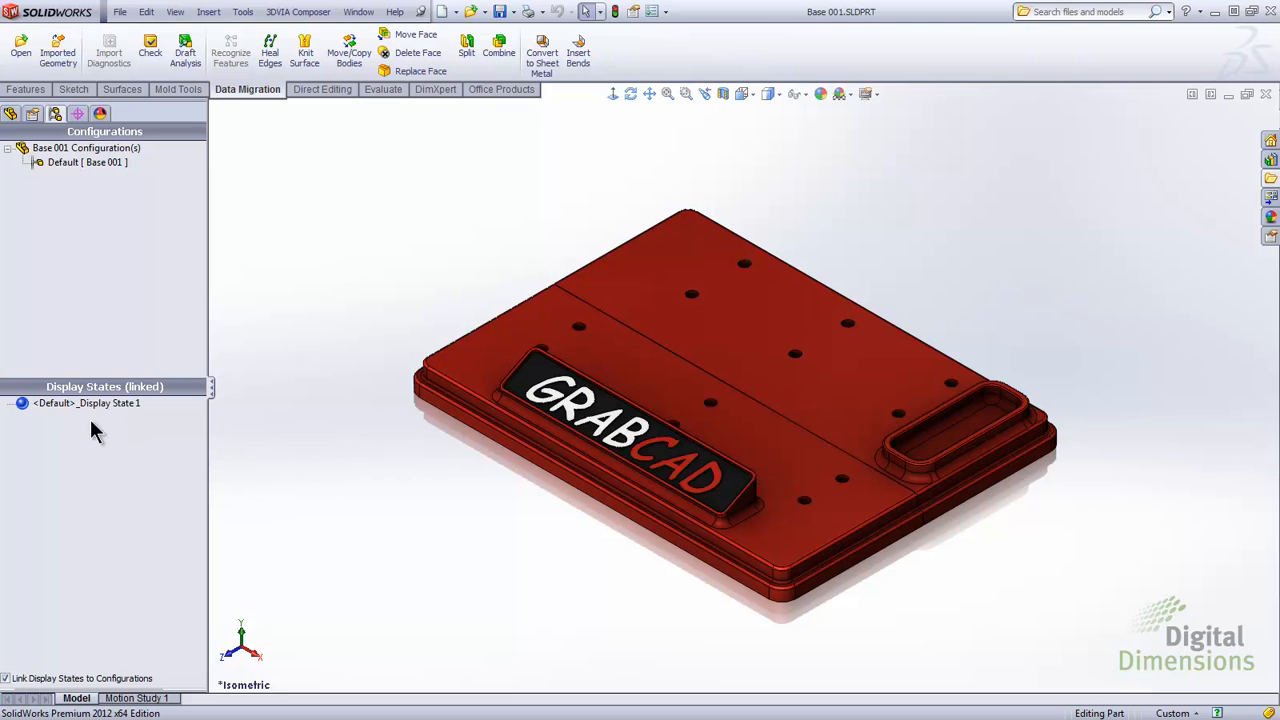
mouse_move(160, 490)
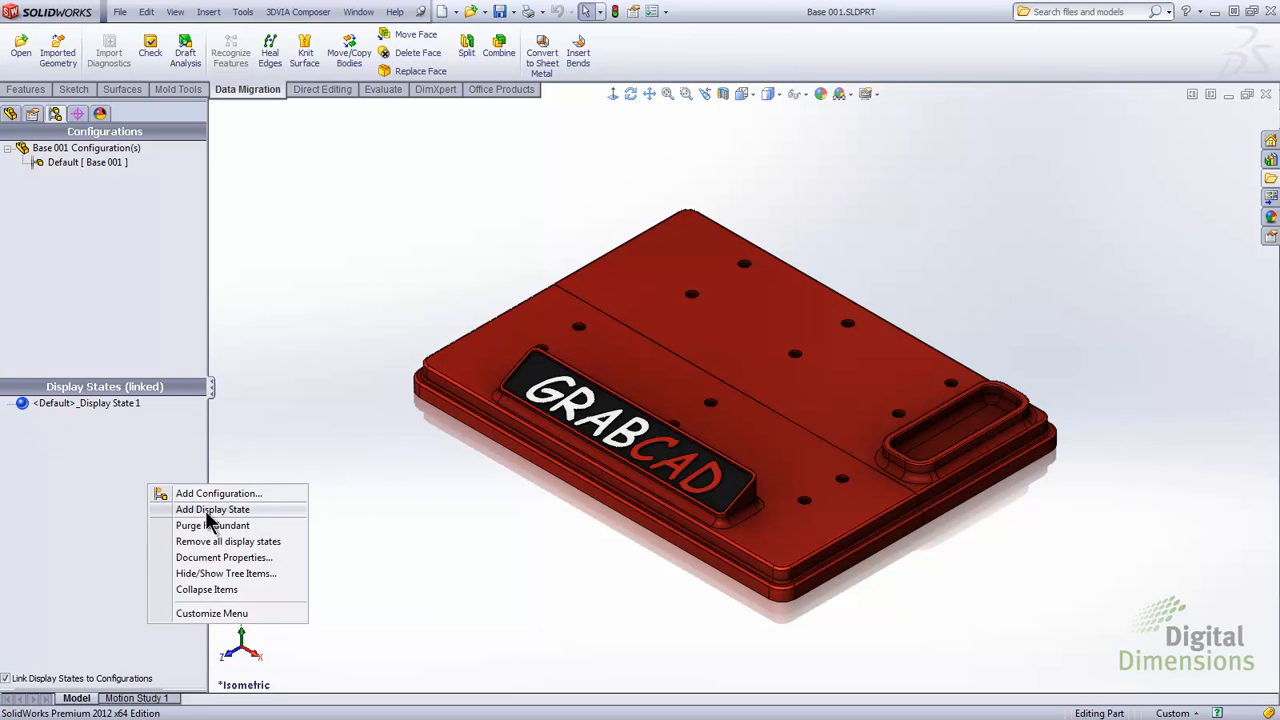
Step: Add a Metal display state to the base and begin editing its top face appearance
click(212, 510)
text(Metal)
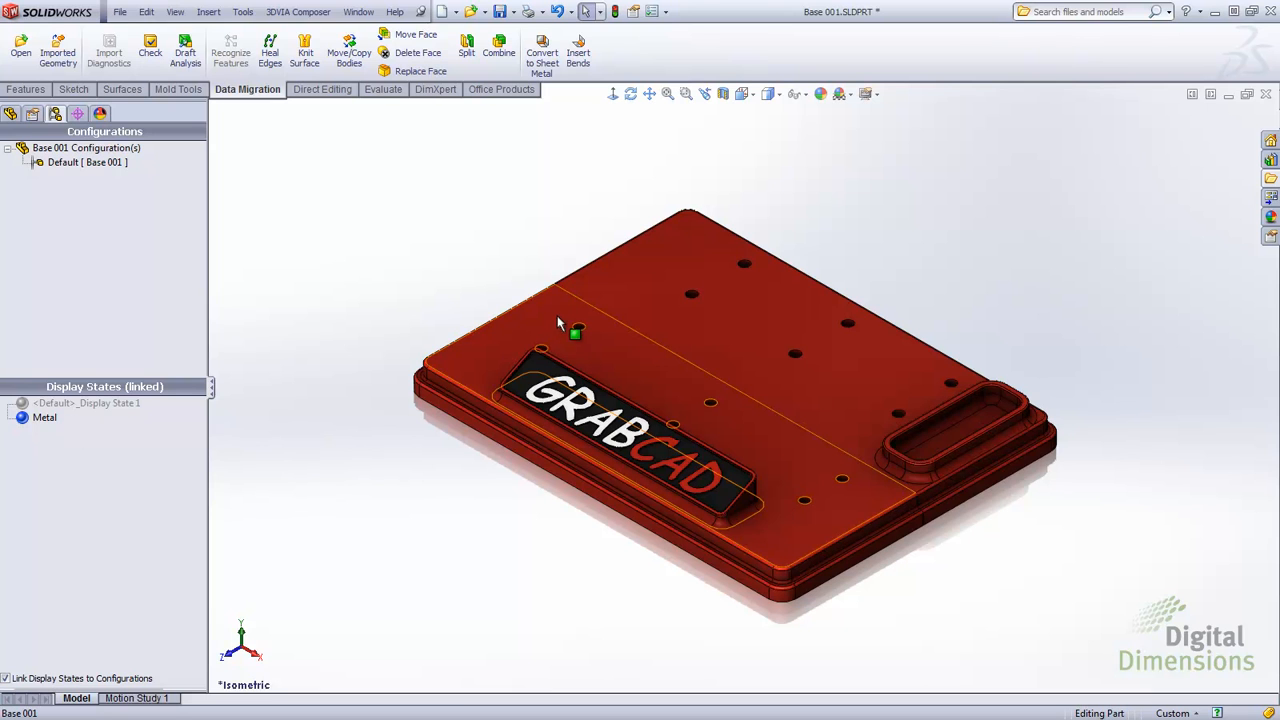
click(560, 320)
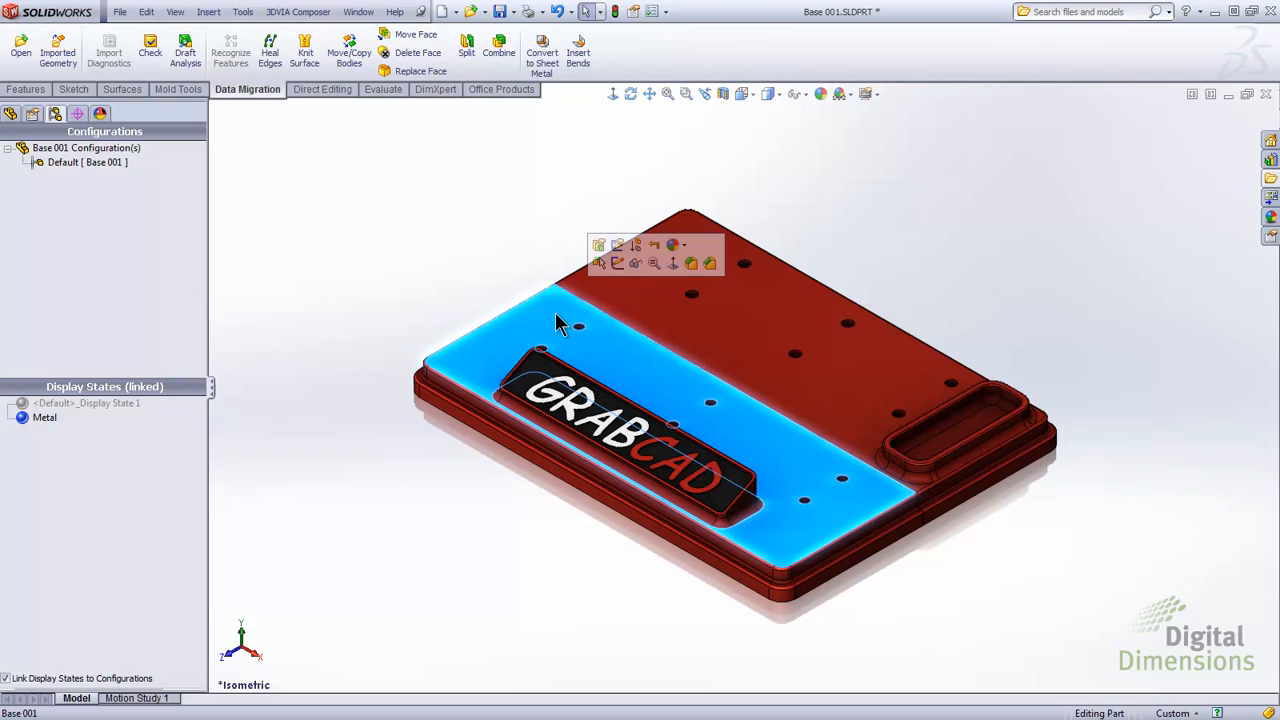
click(676, 244)
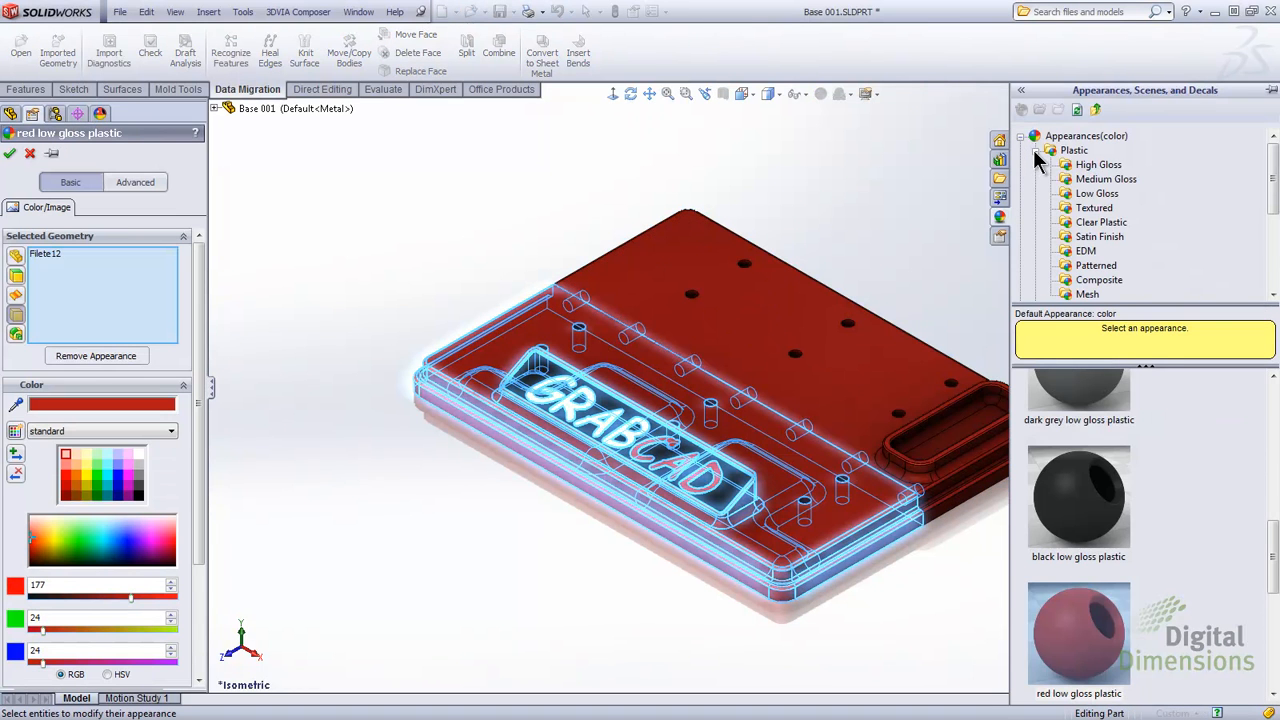
Step: Apply brushed steel from Metal > Steel, then check Default stays red and reactivate Metal
click(1072, 136)
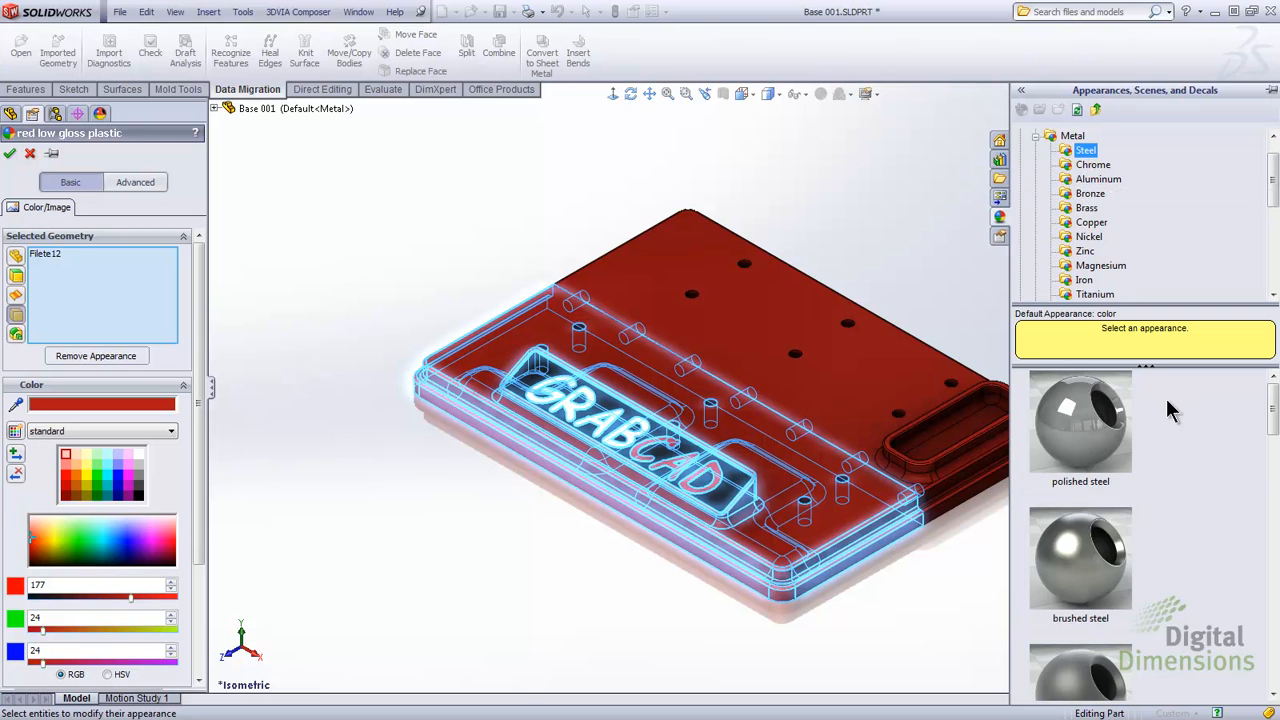
scroll(down, 3)
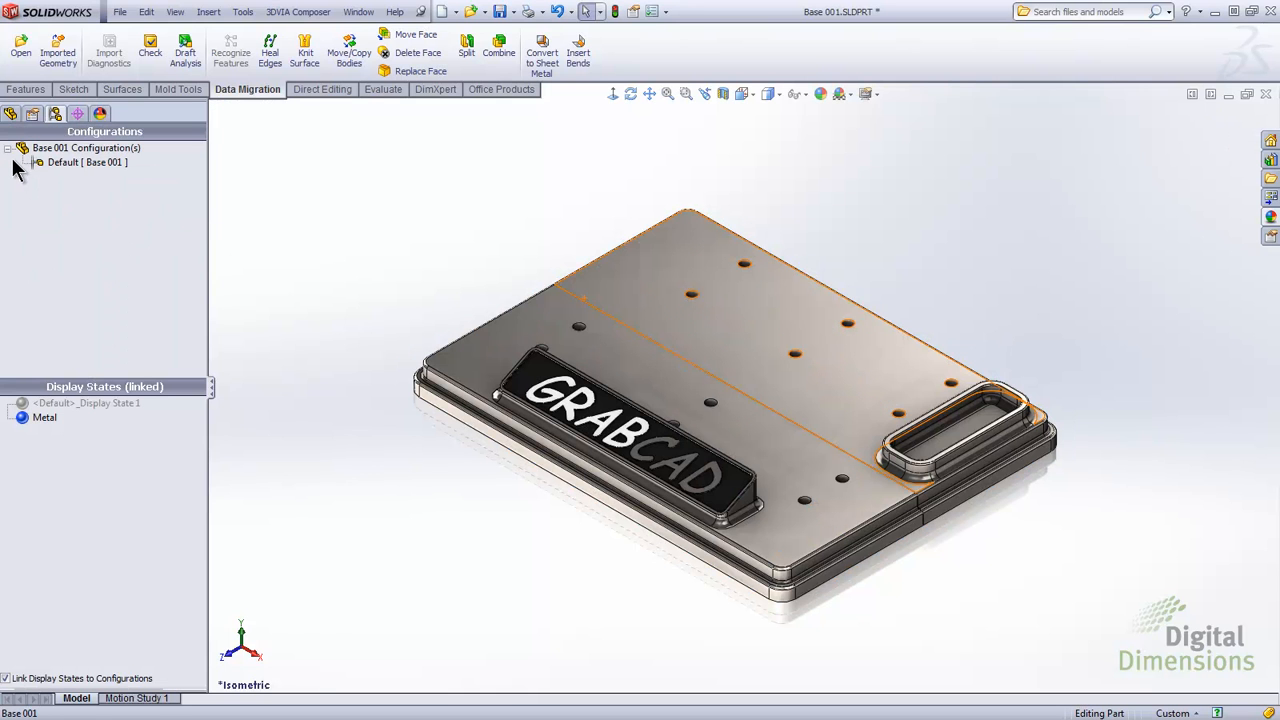
click(88, 404)
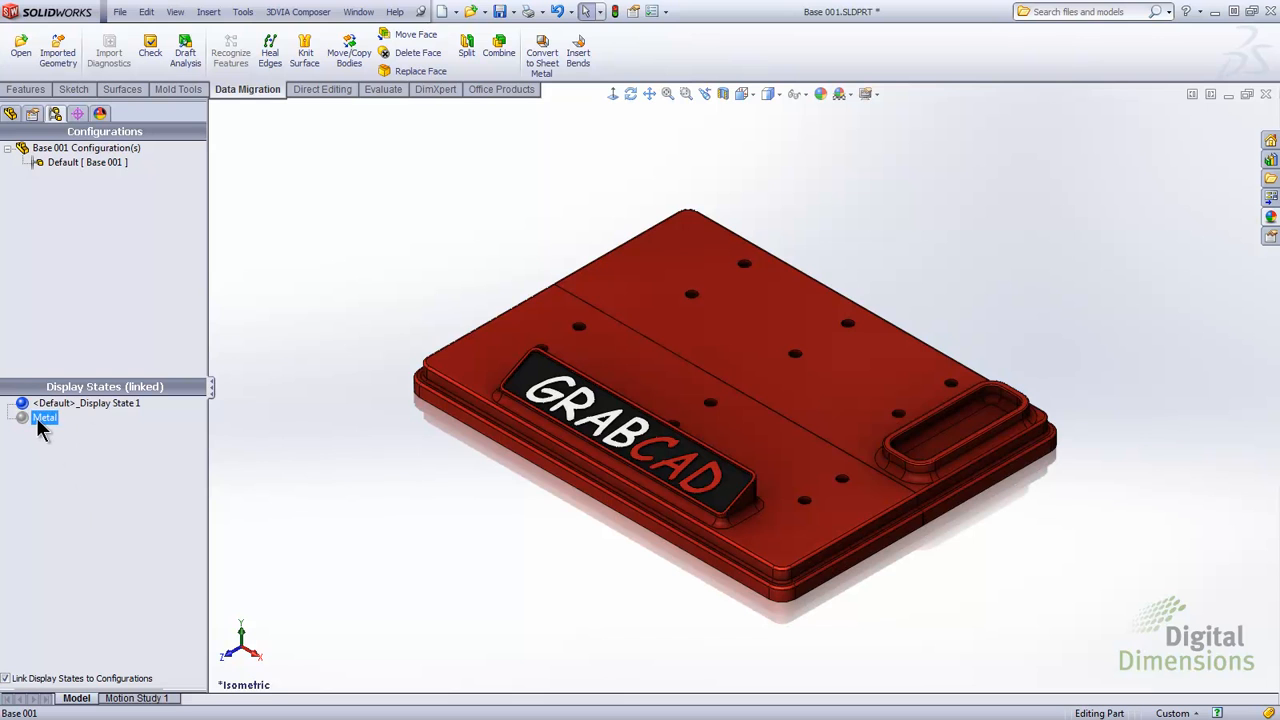
double_click(44, 418)
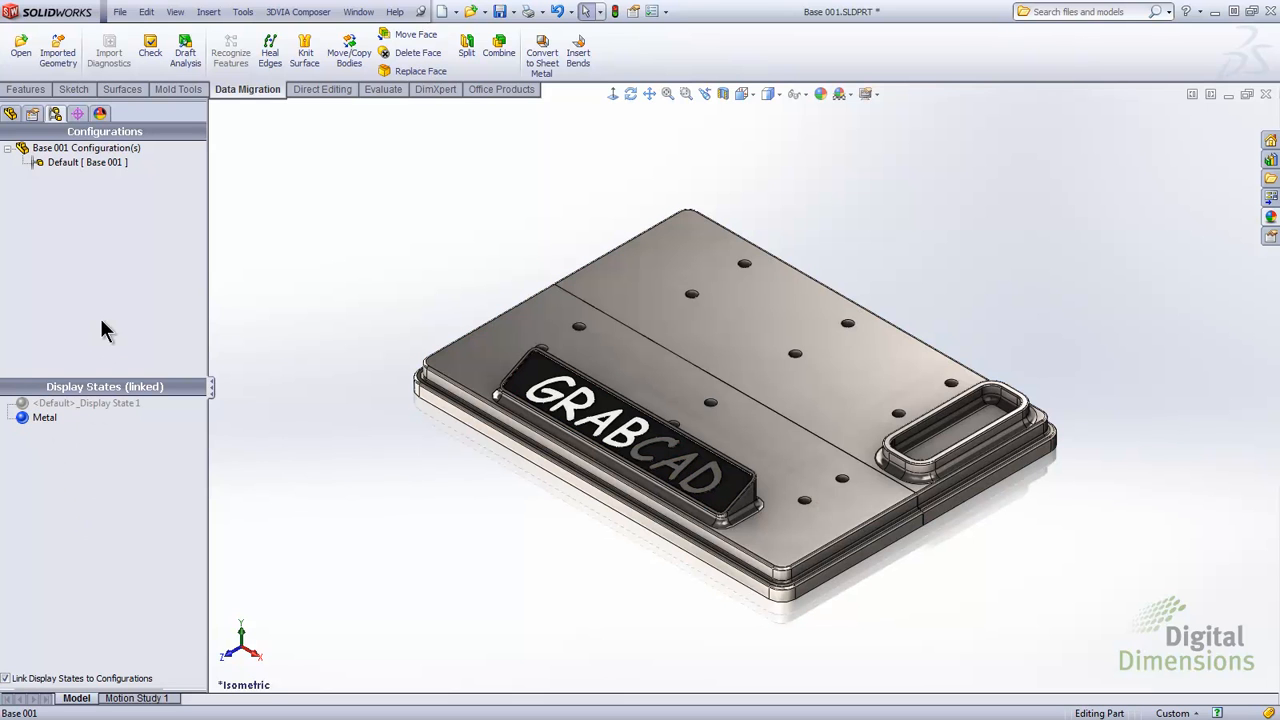
click(100, 112)
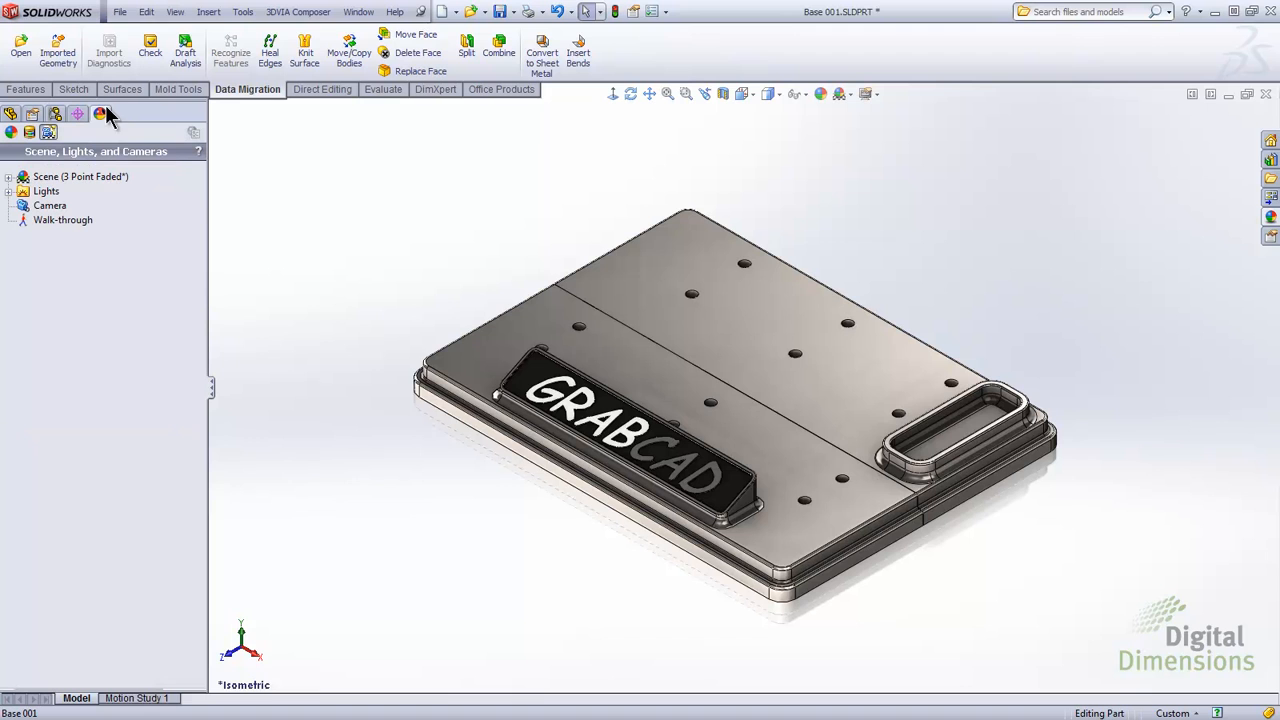
mouse_move(100, 114)
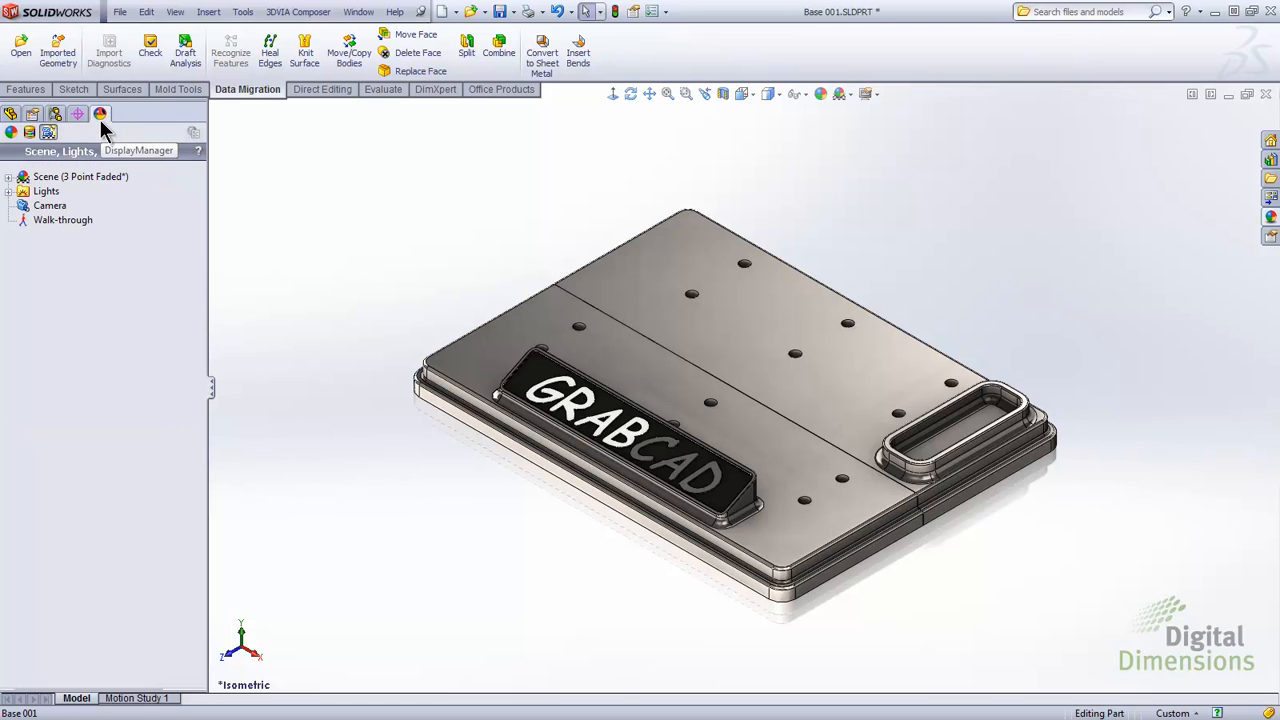
click(12, 132)
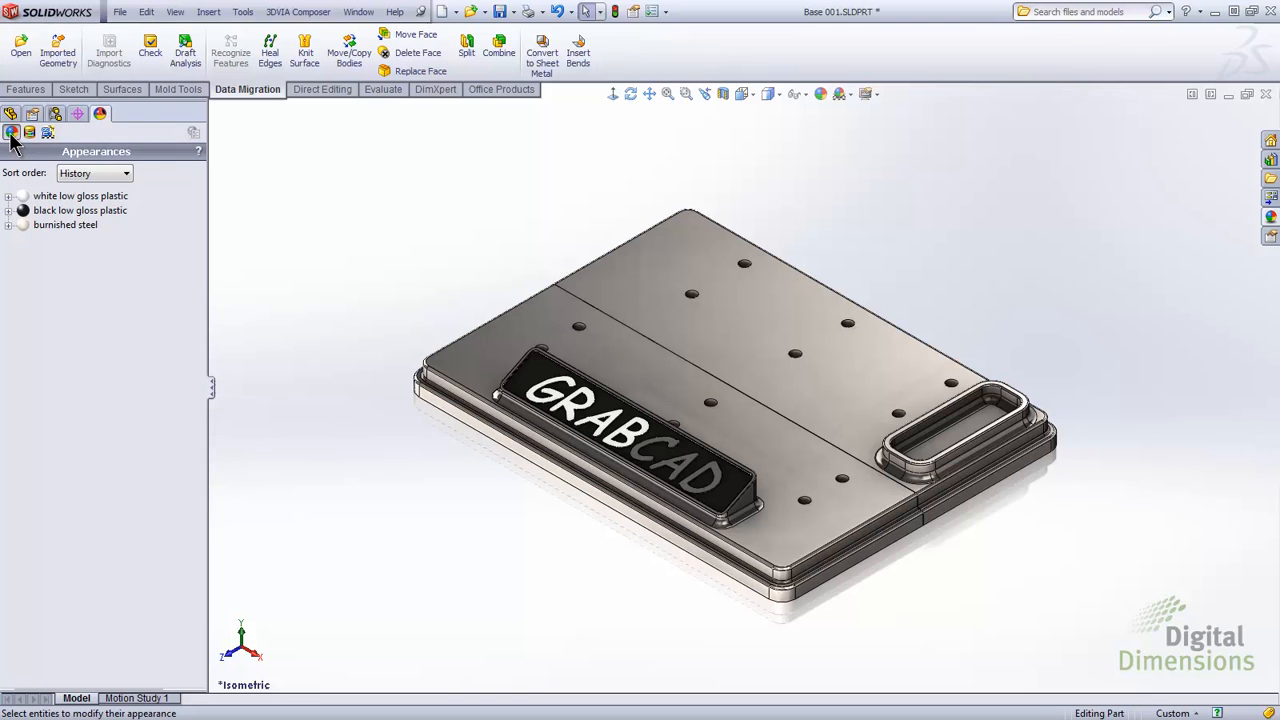
click(80, 196)
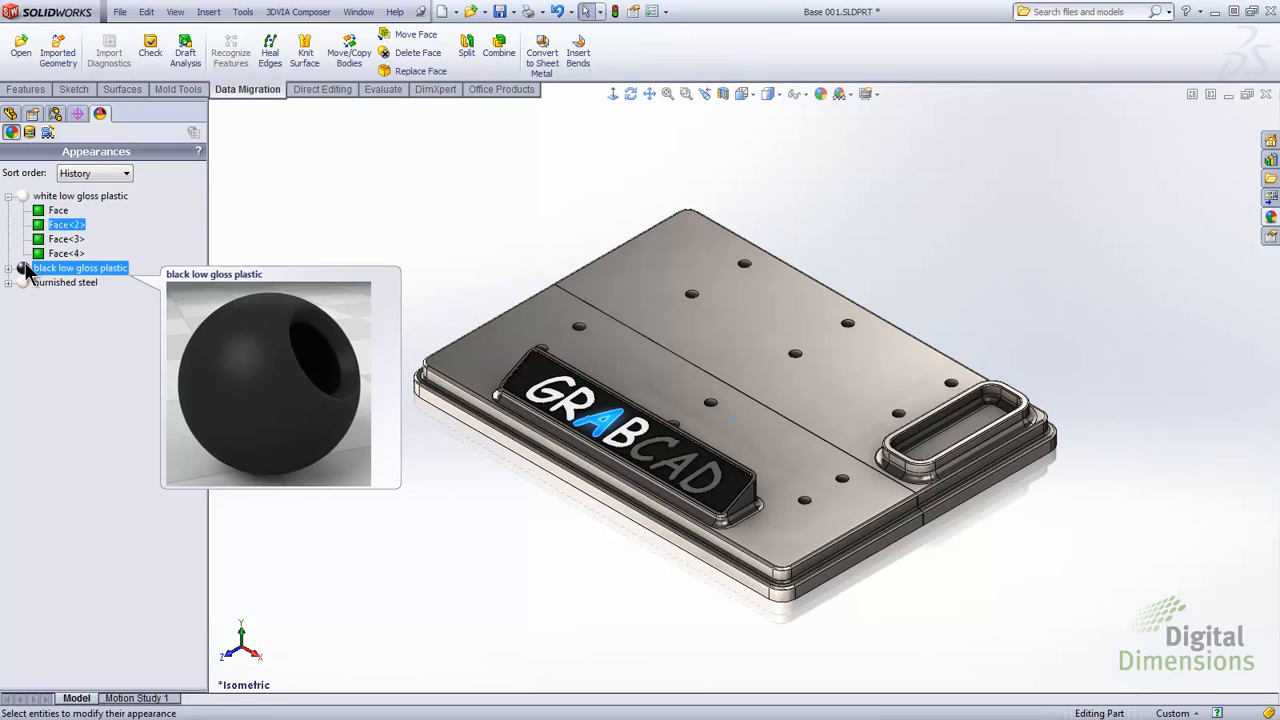
click(8, 268)
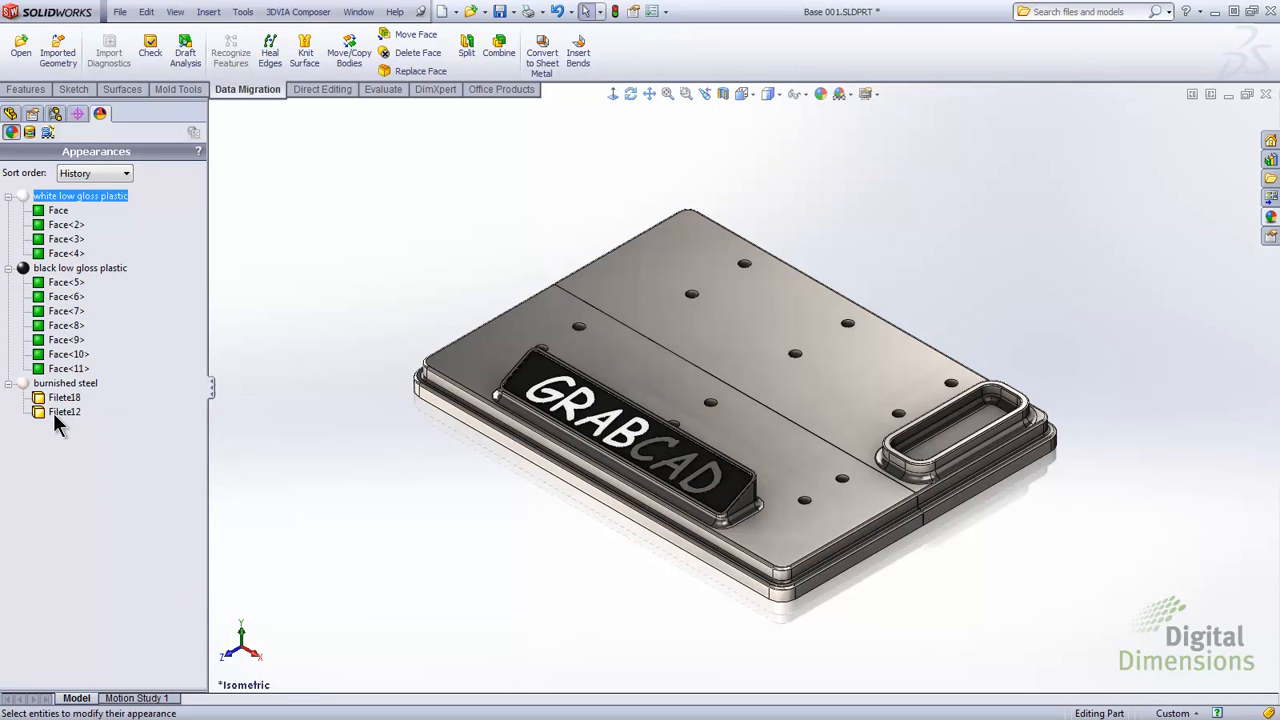
click(124, 172)
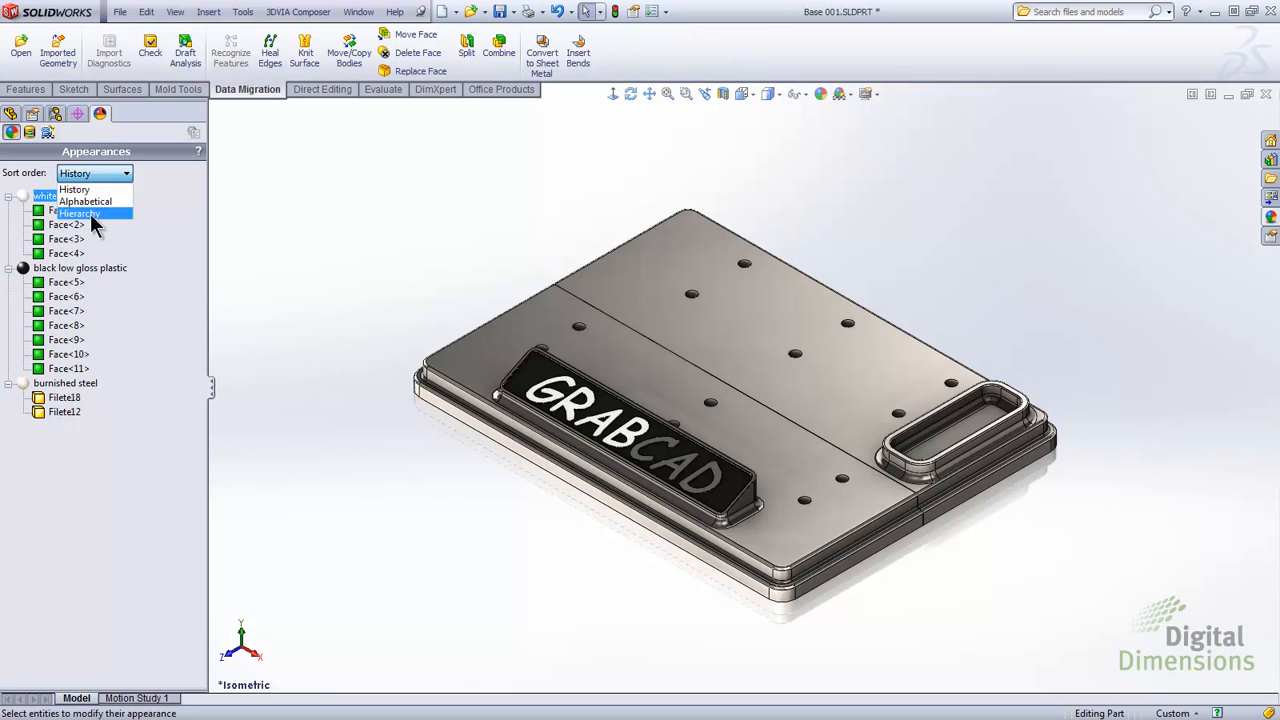
click(80, 212)
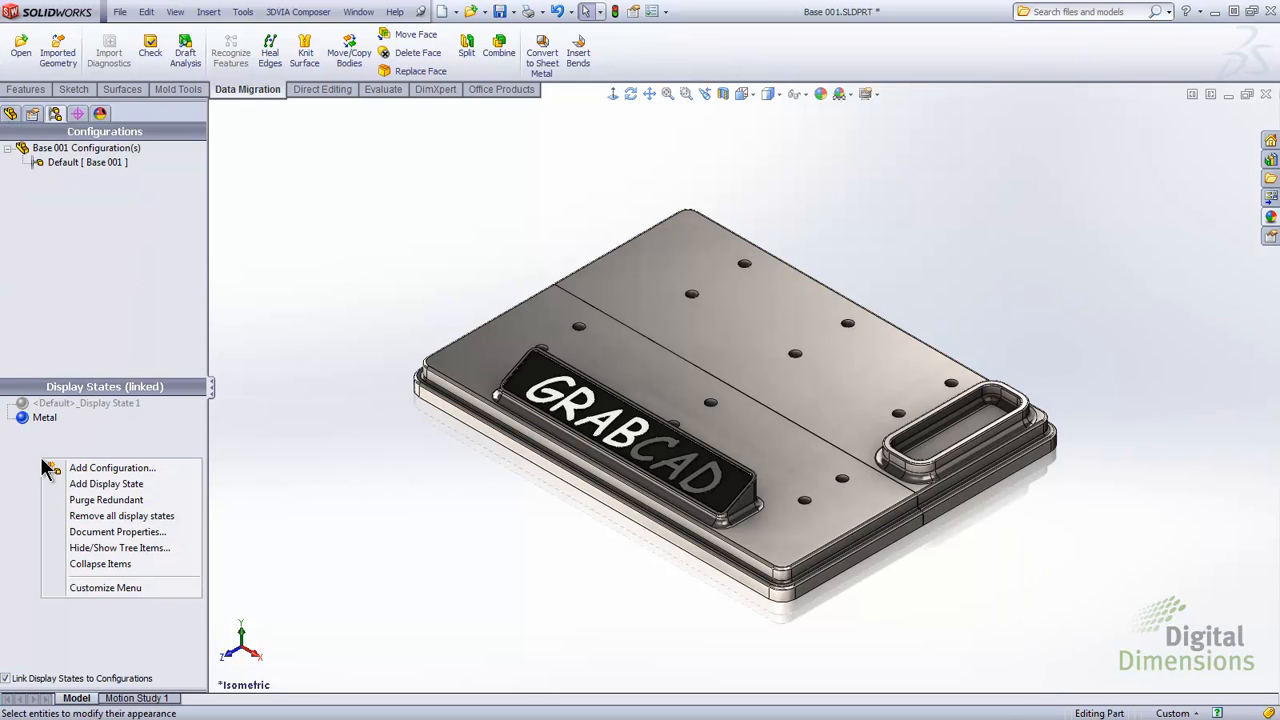
Step: Add another display state to the base and rename it Brass
click(106, 482)
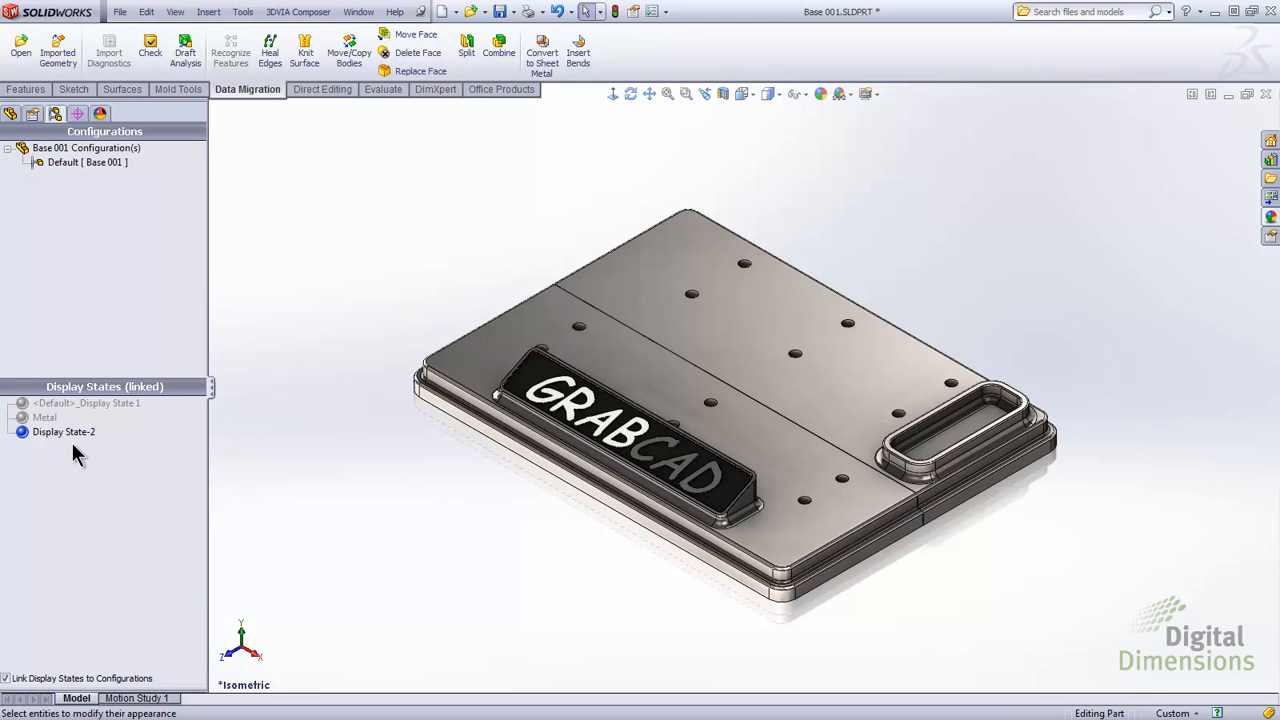
double_click(64, 432)
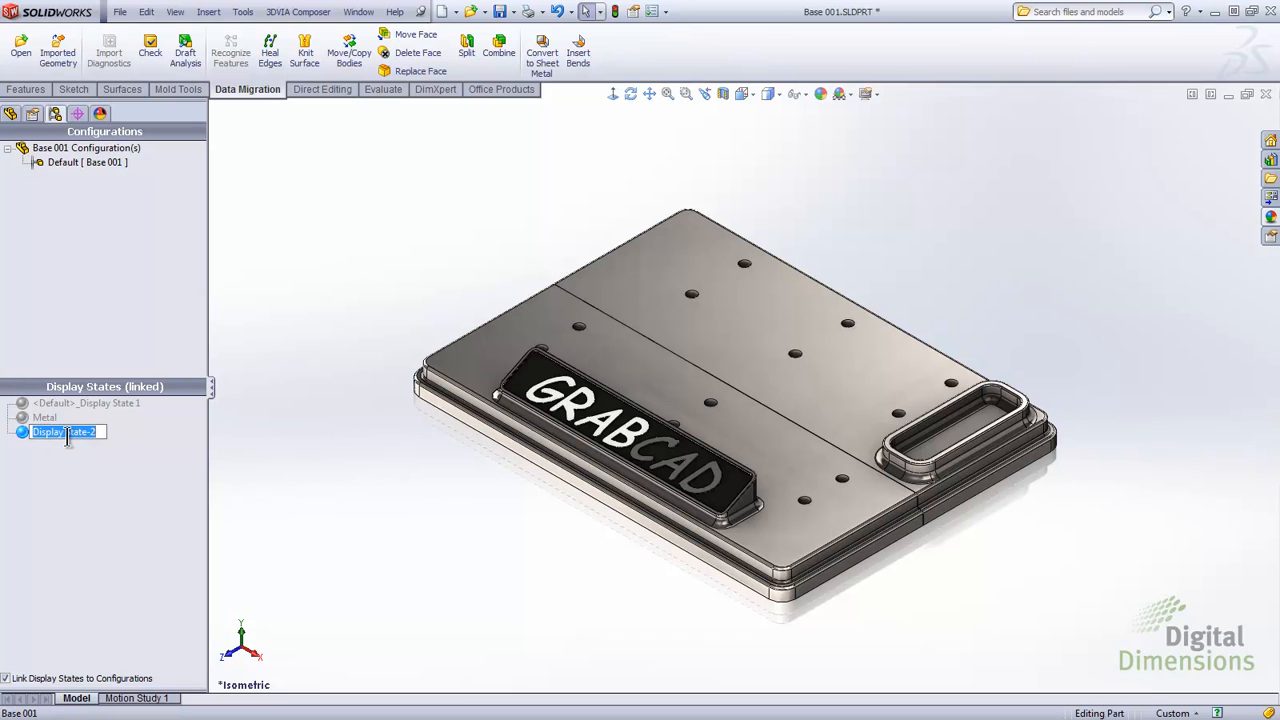
text(Brass)
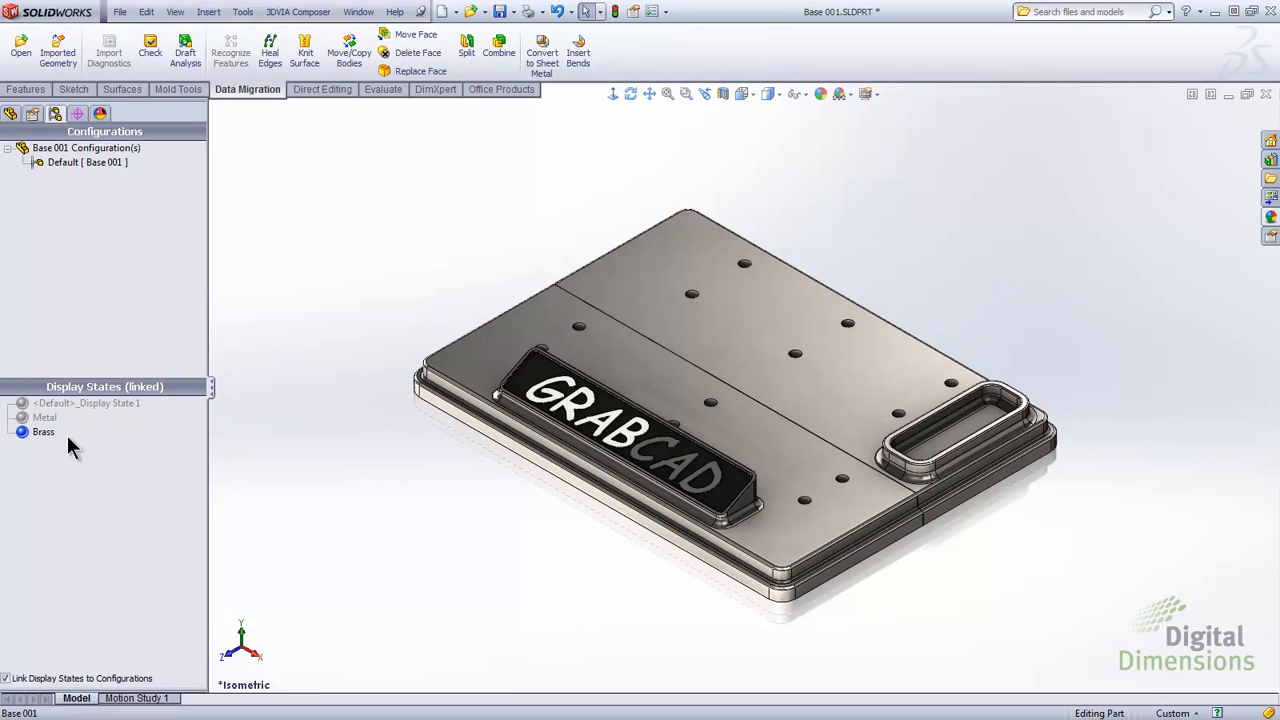
mouse_move(1272, 218)
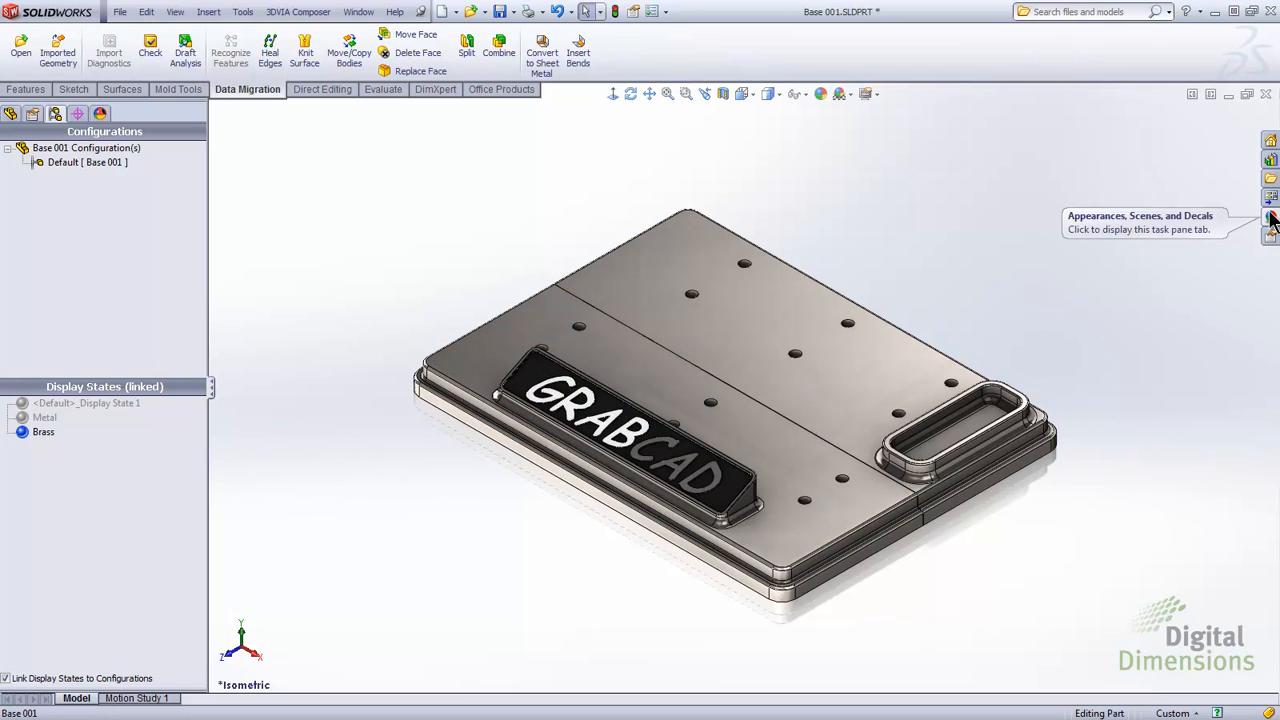
Step: Apply polished brass from the appearances library to the base in the Brass state
click(1270, 218)
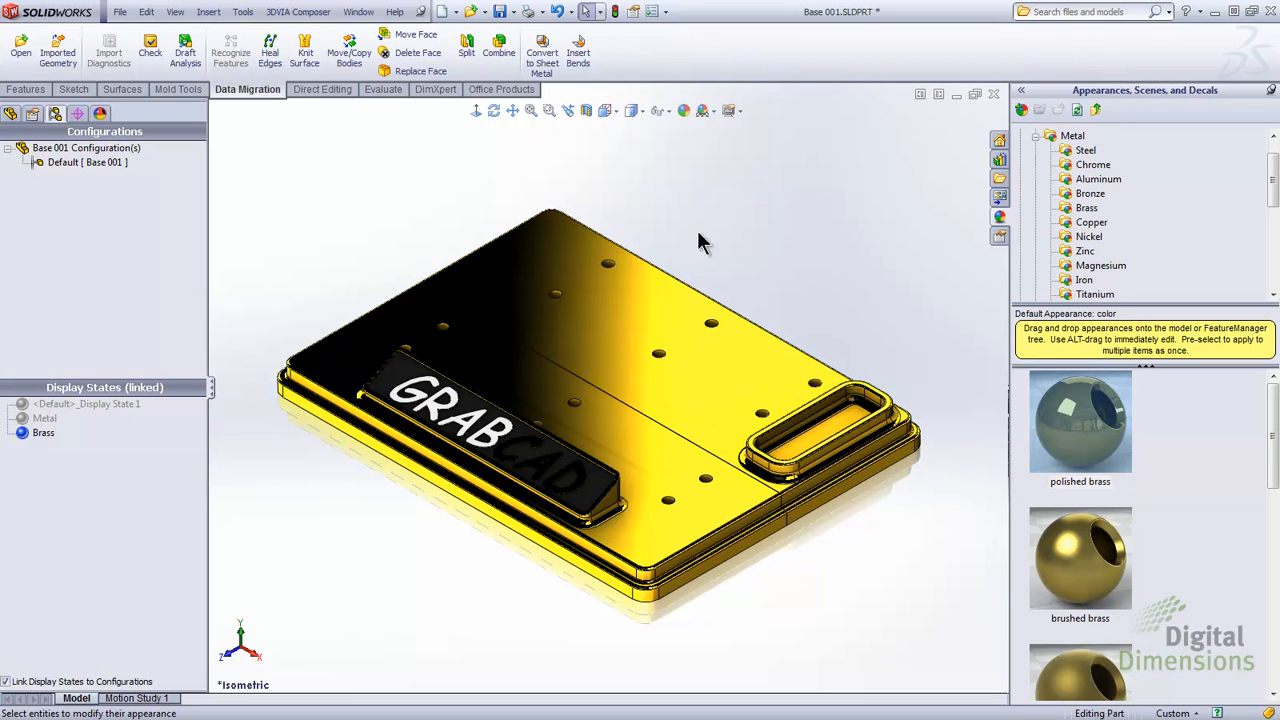
mouse_move(224, 168)
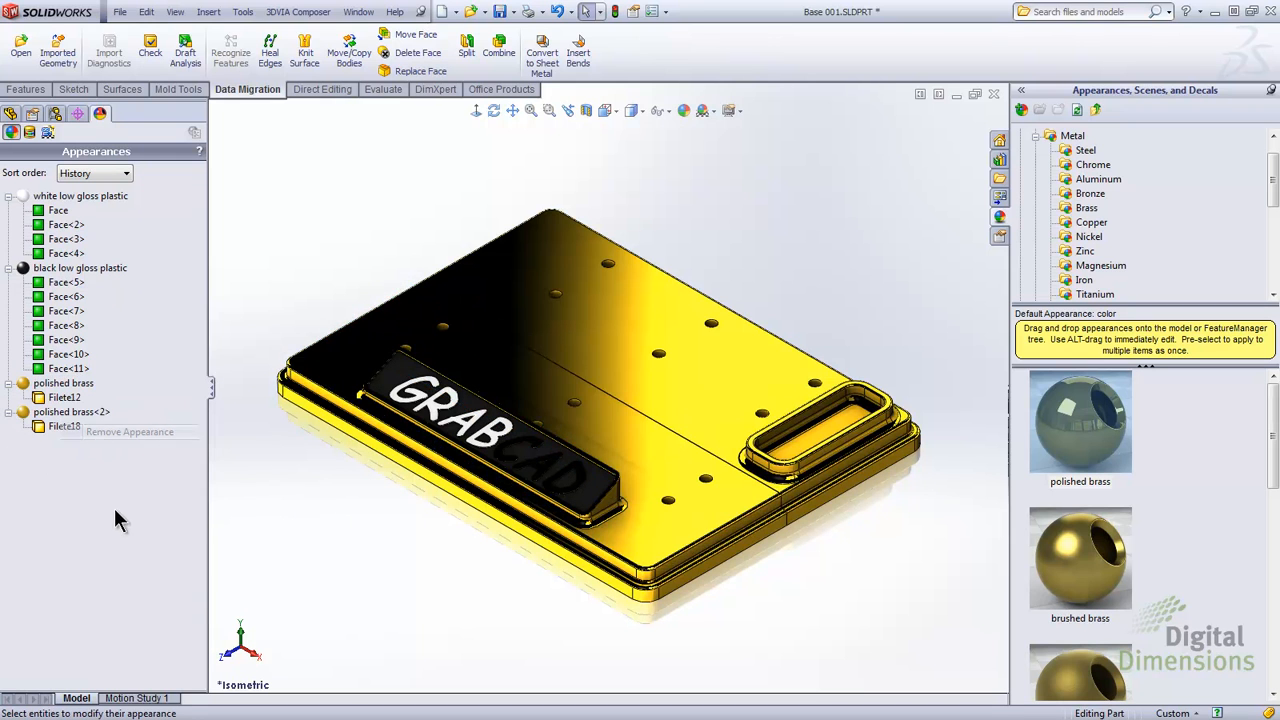
Step: Reactivate the base's red Default state and bring the Rolling Ball assembly window forward
click(56, 114)
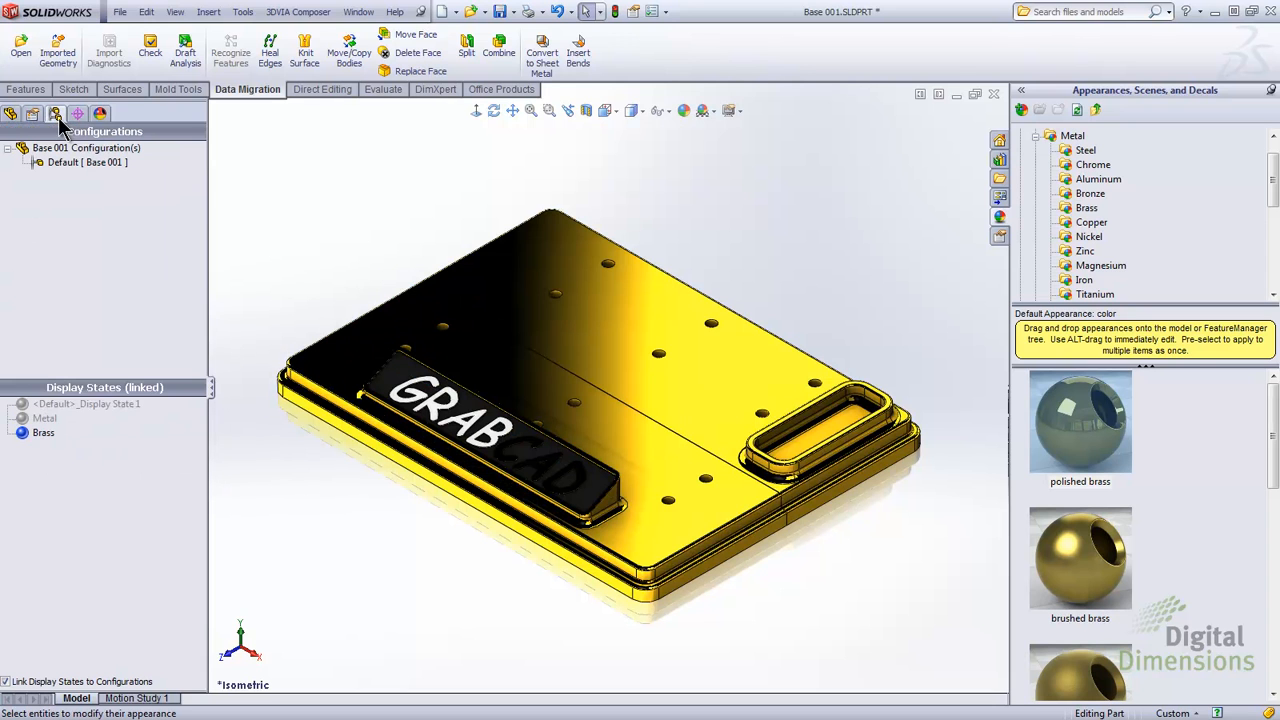
click(44, 418)
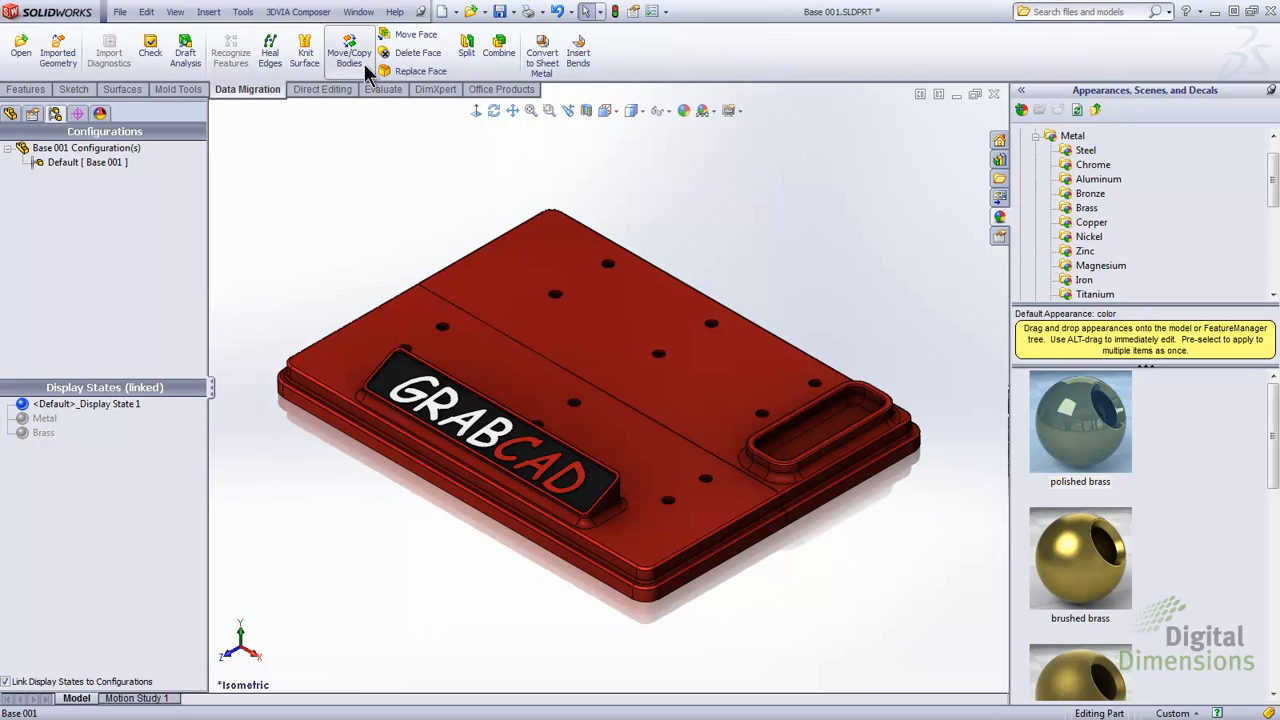
click(358, 12)
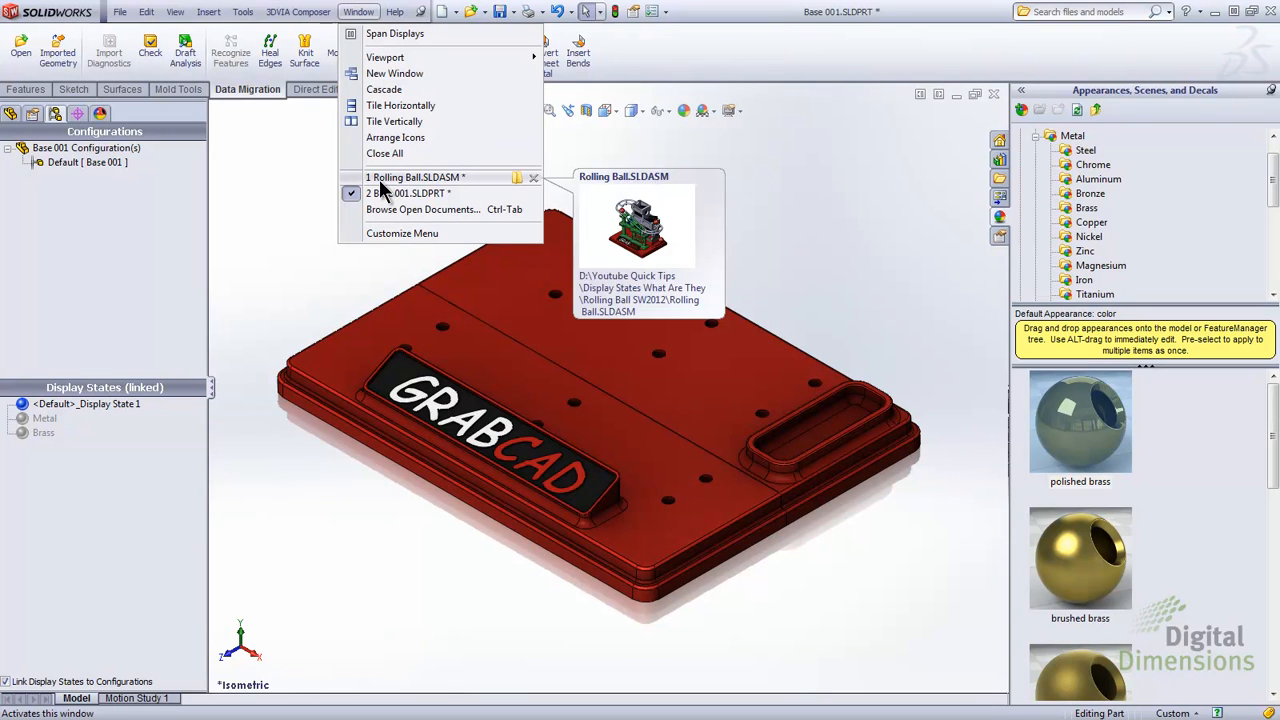
click(412, 176)
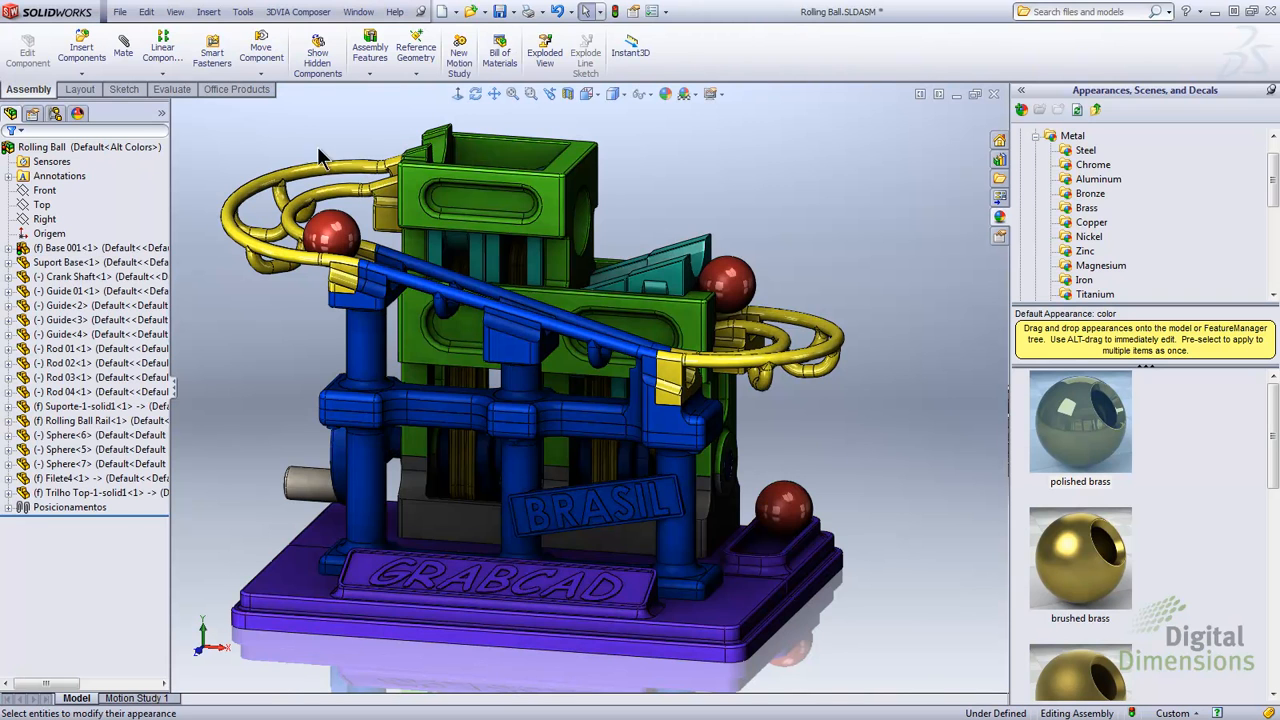
mouse_move(120, 124)
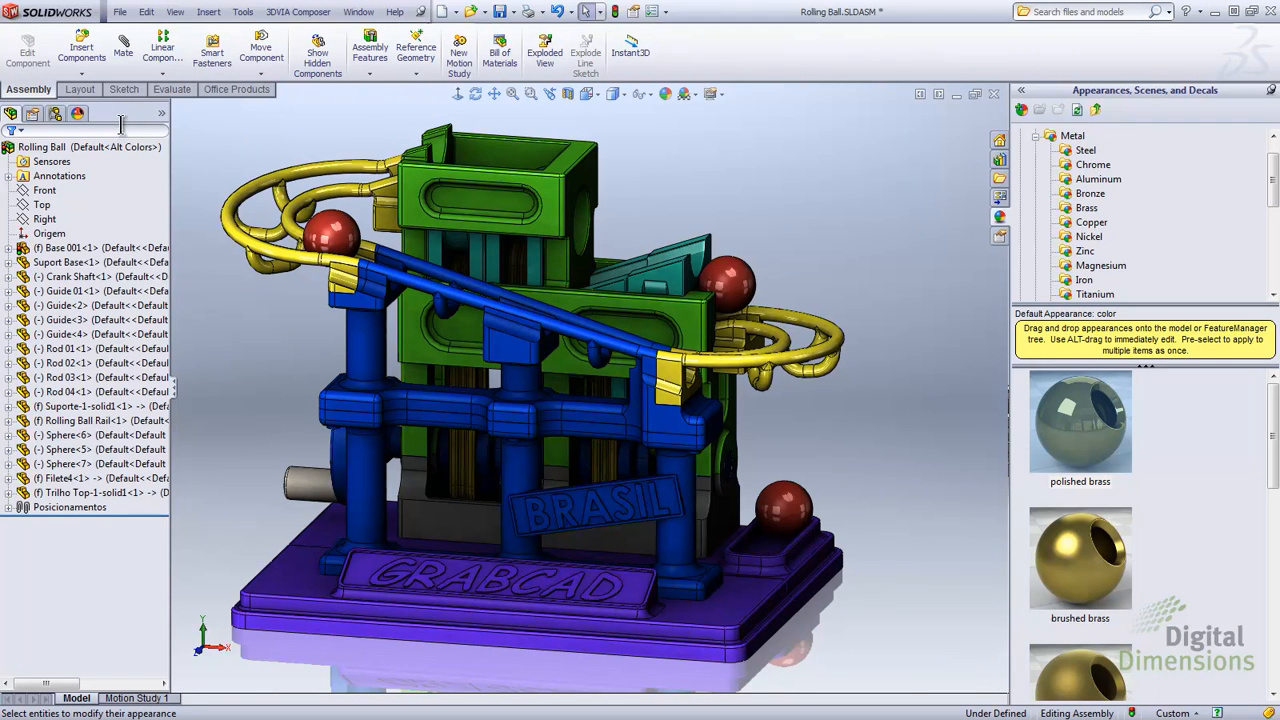
Step: Activate Default, then Step 01 through Step 04 in turn to review each build stage
click(56, 112)
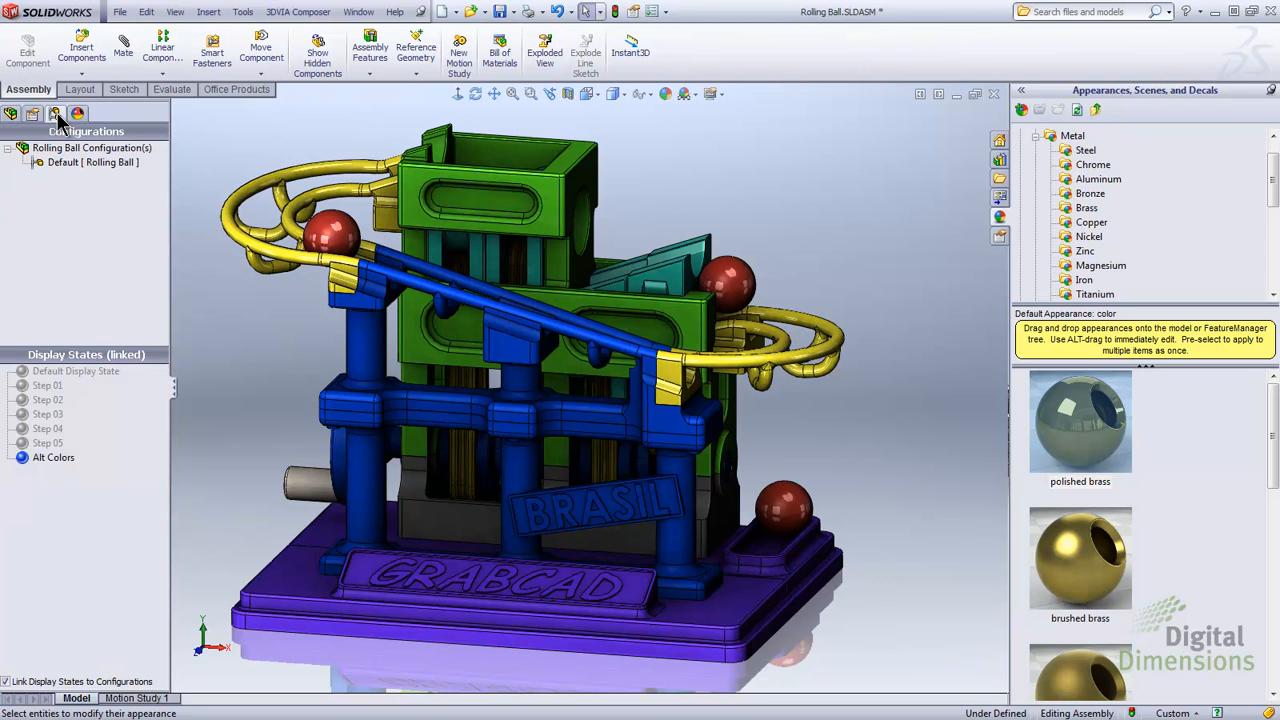
click(20, 370)
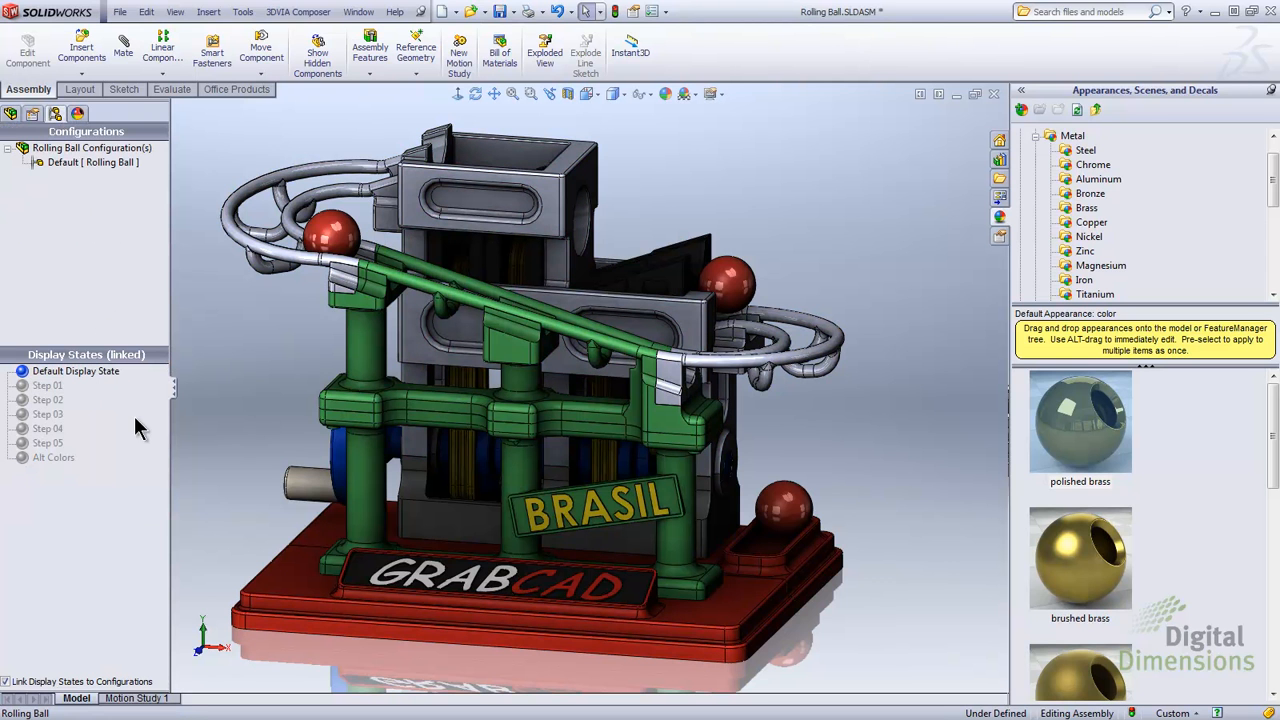
click(48, 384)
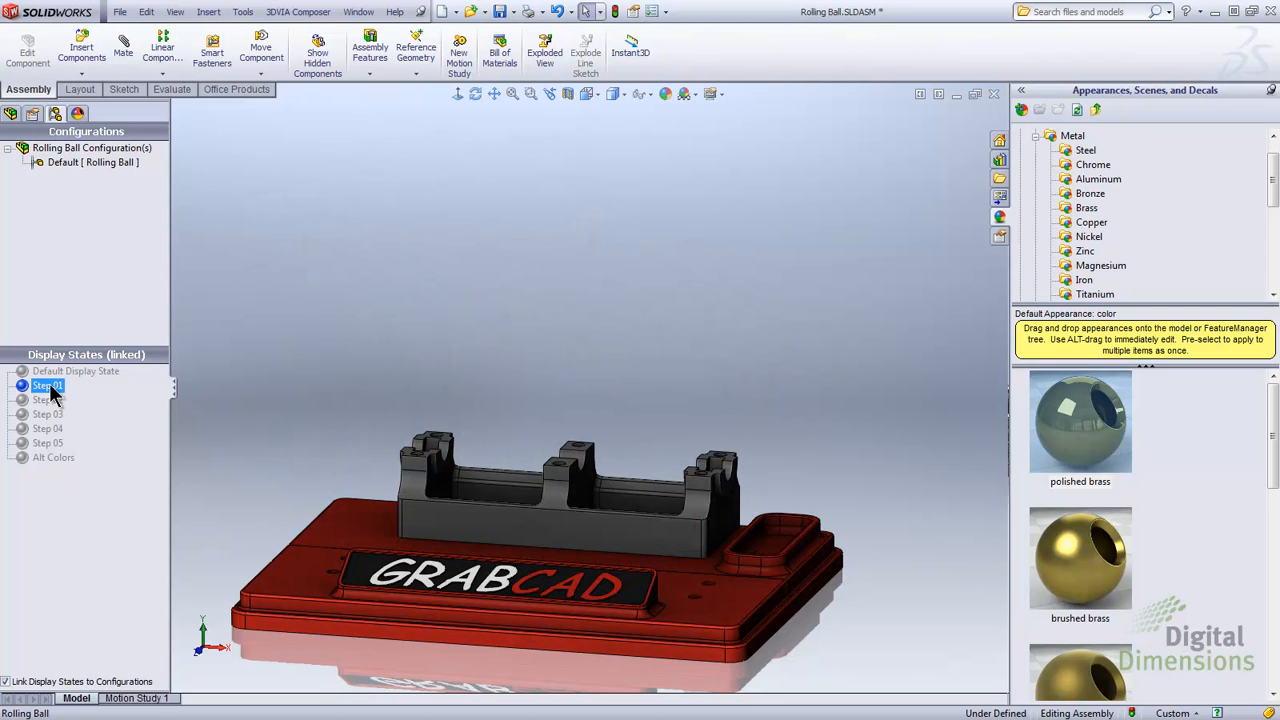
click(48, 384)
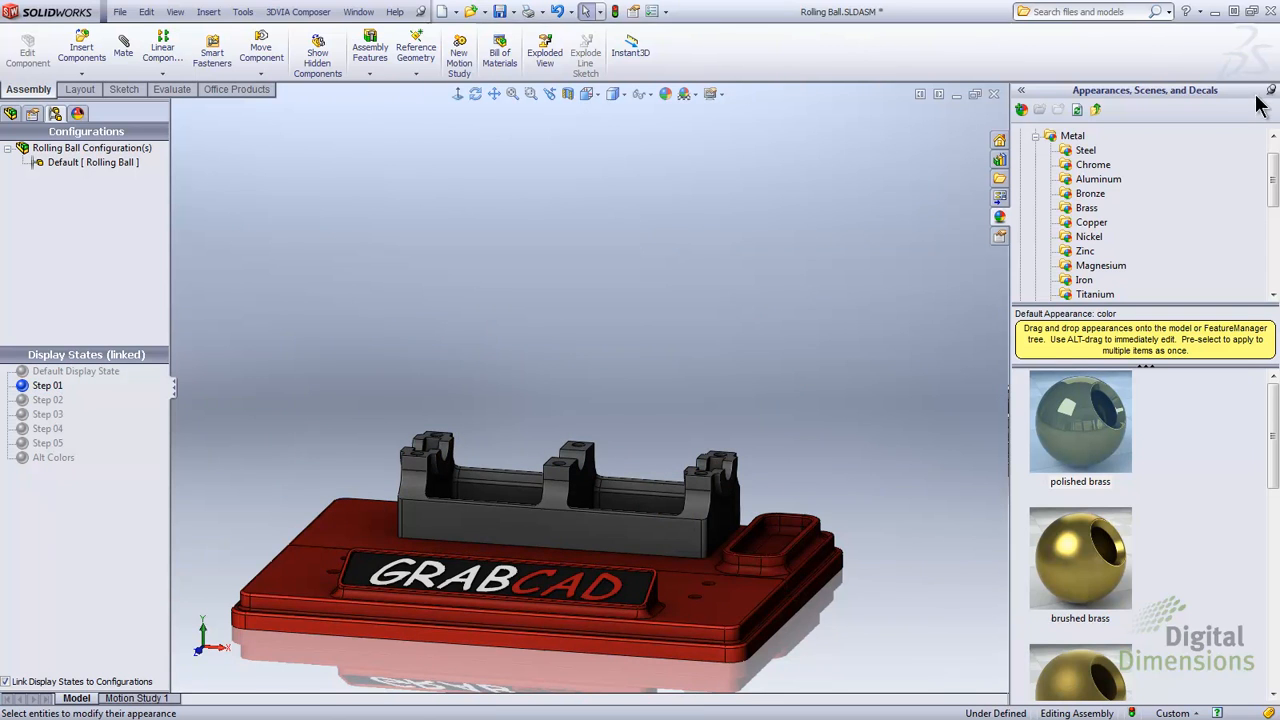
click(48, 400)
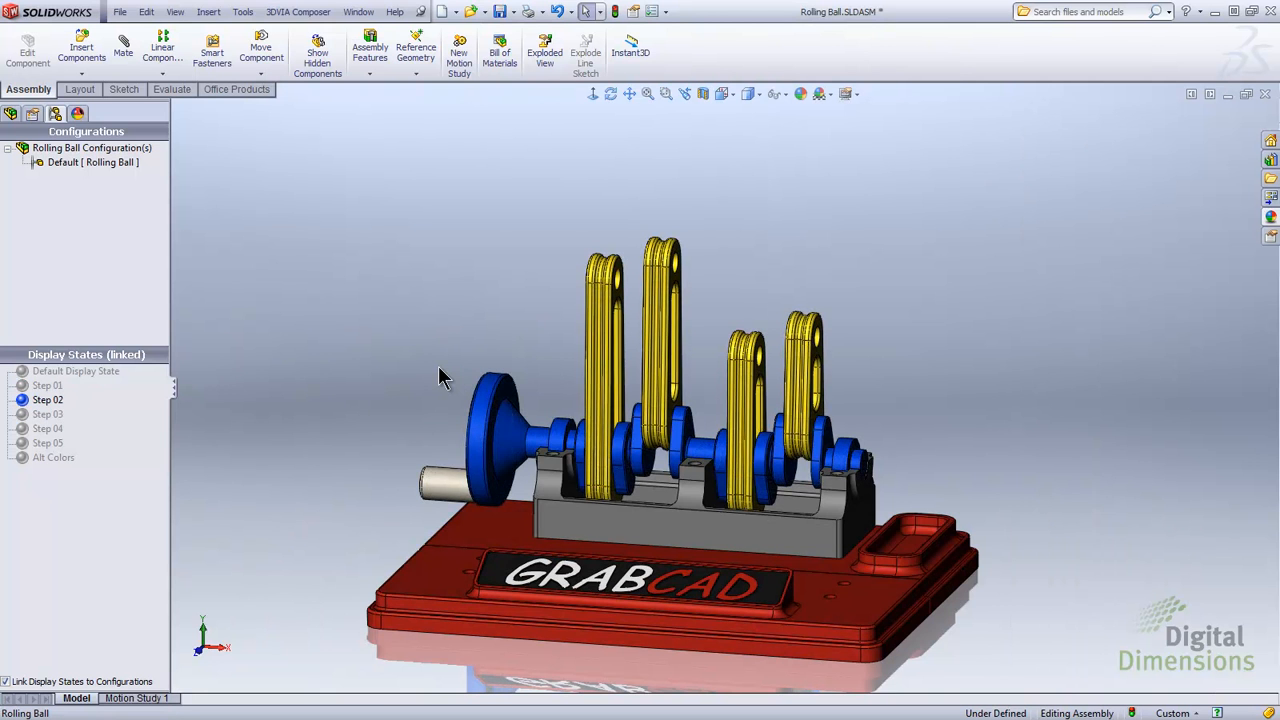
click(48, 414)
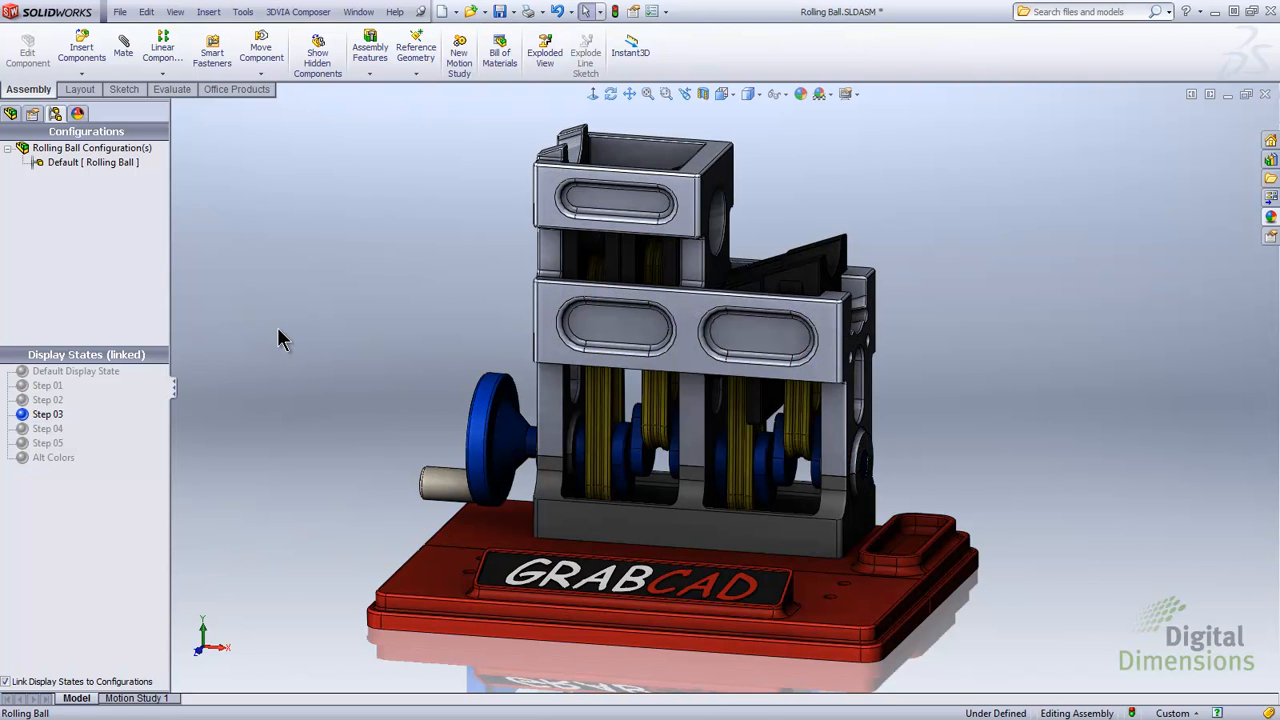
click(48, 428)
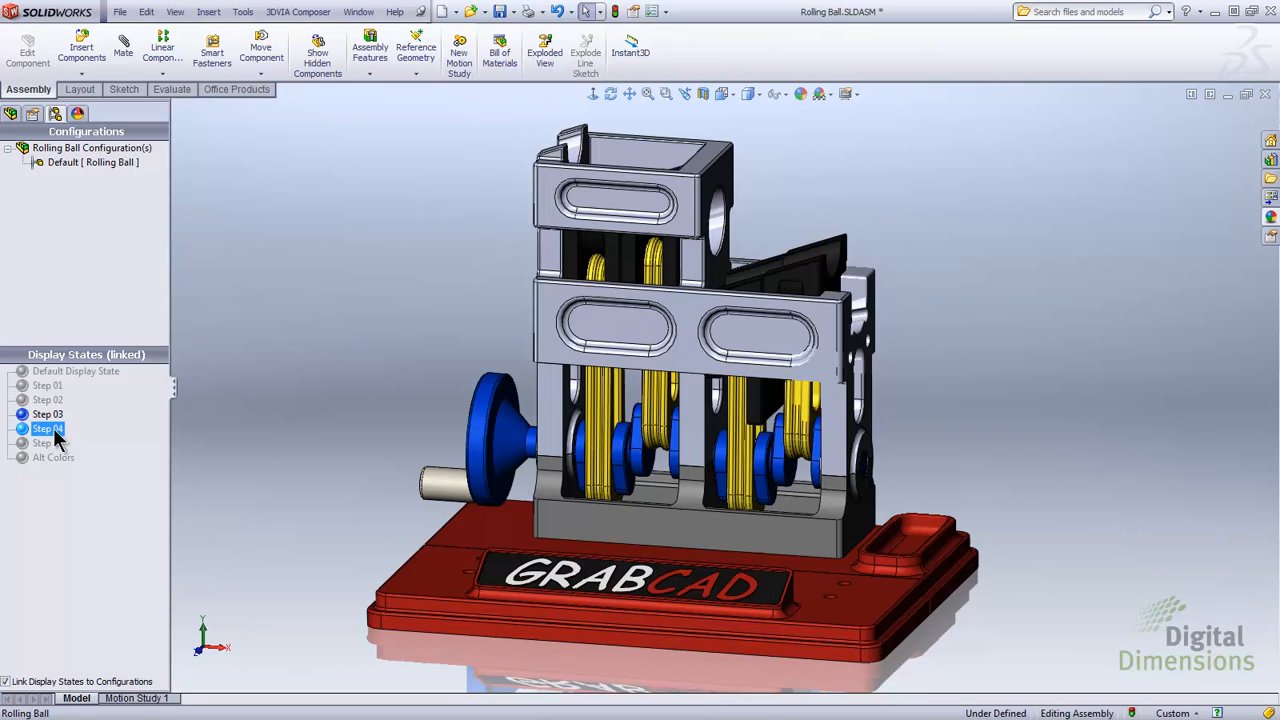
click(48, 444)
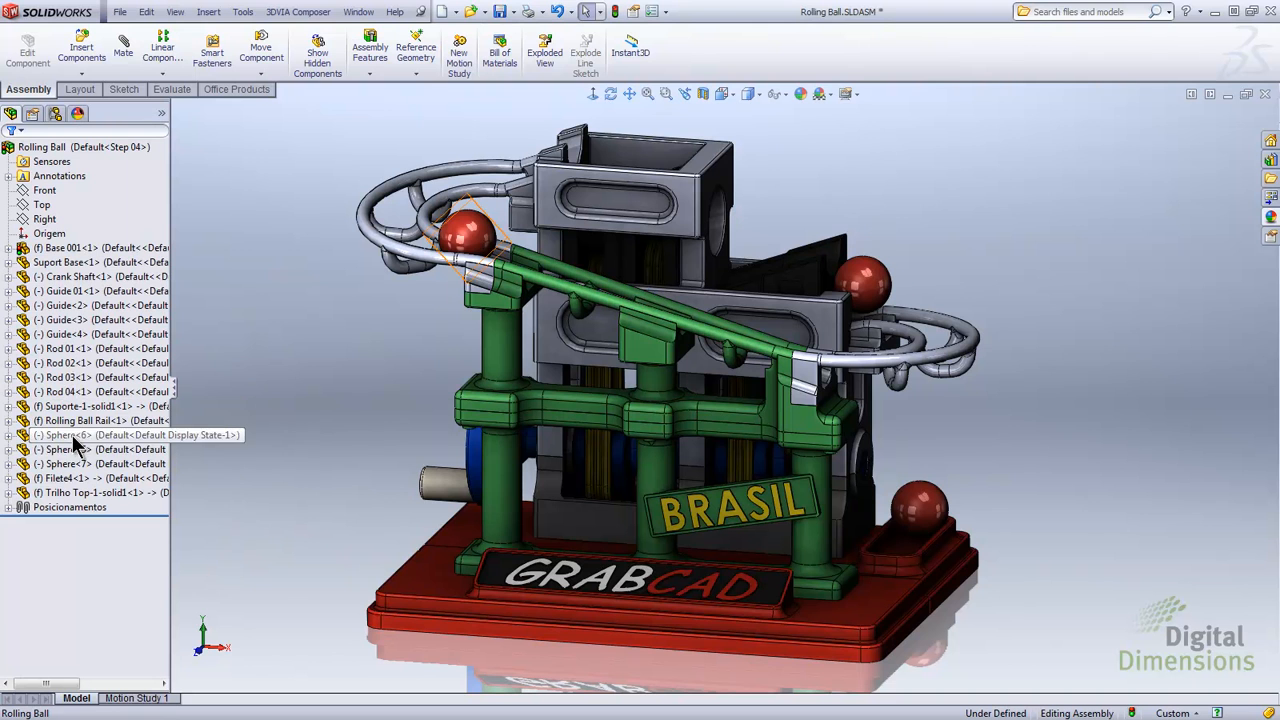
Step: Hide the spheres, then set Trilho Top transparent via the Display Pane
click(68, 448)
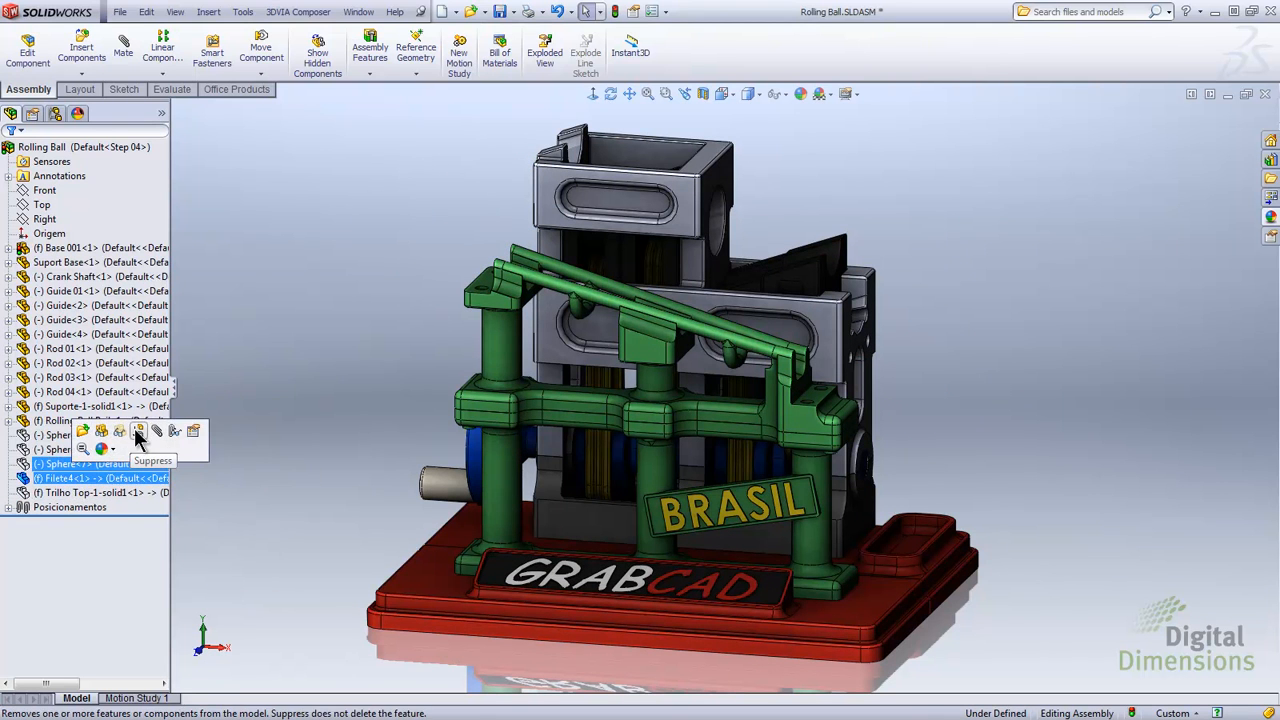
click(138, 430)
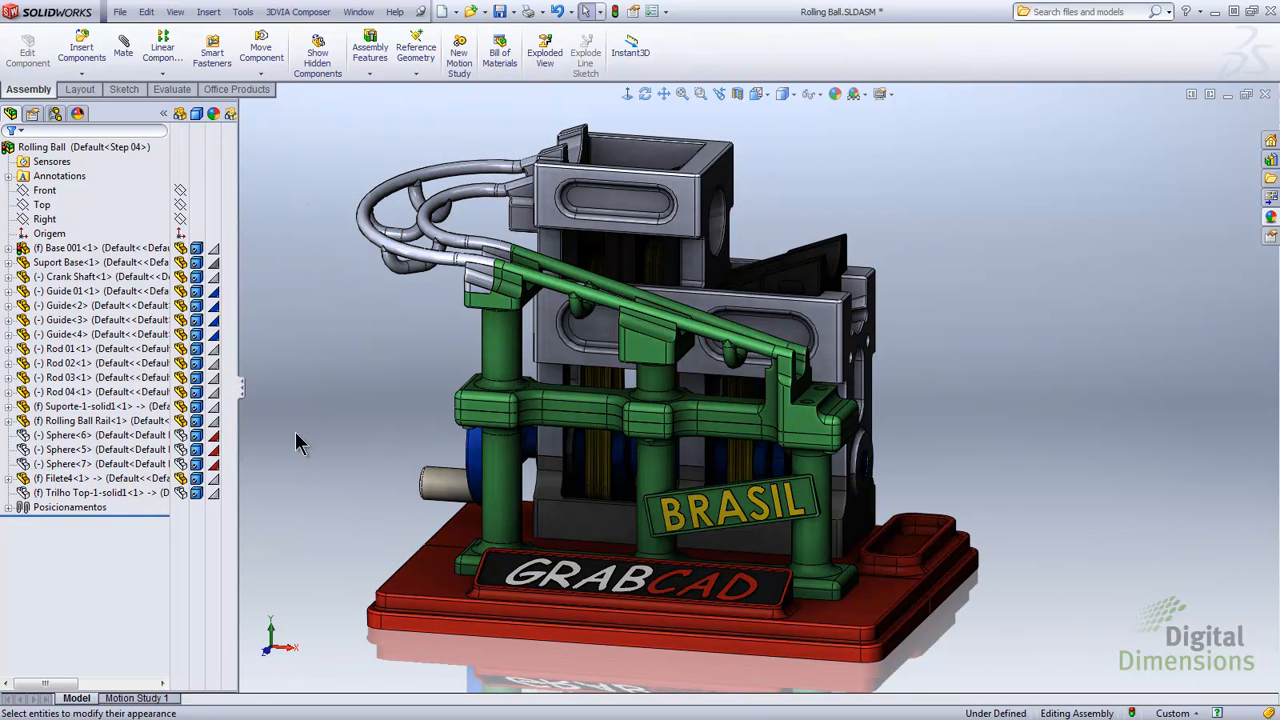
click(100, 478)
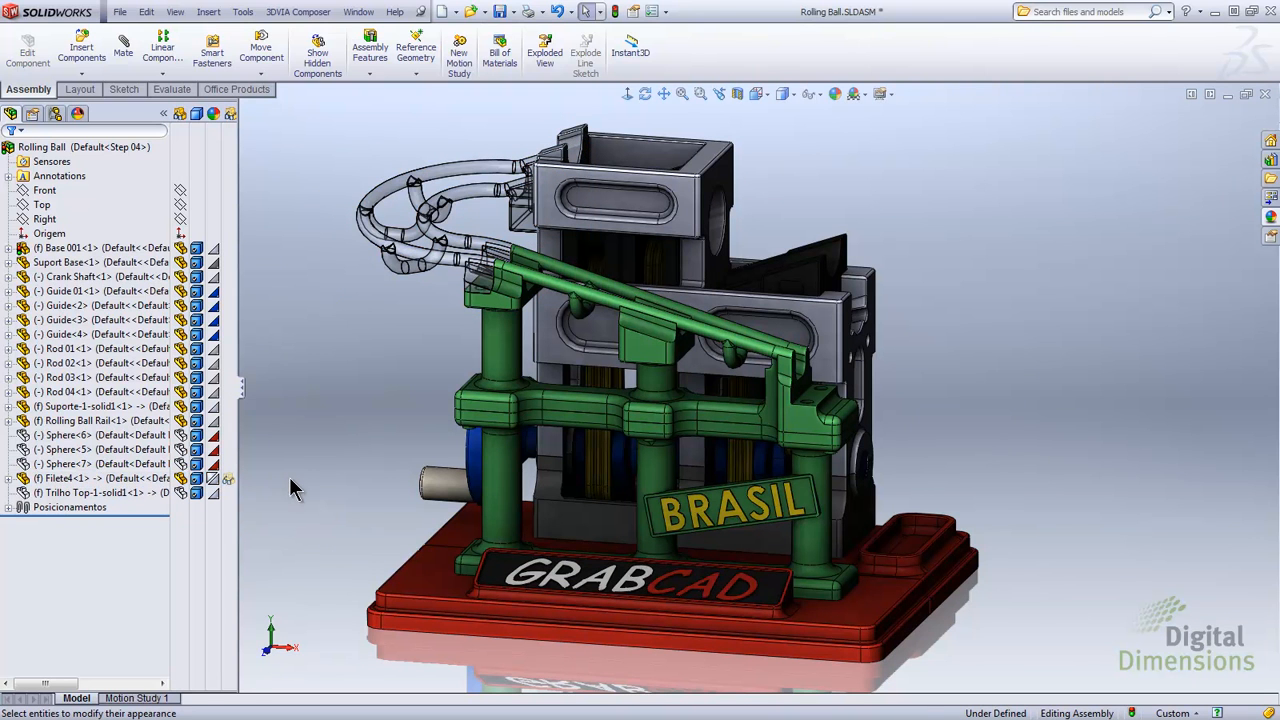
mouse_move(80, 88)
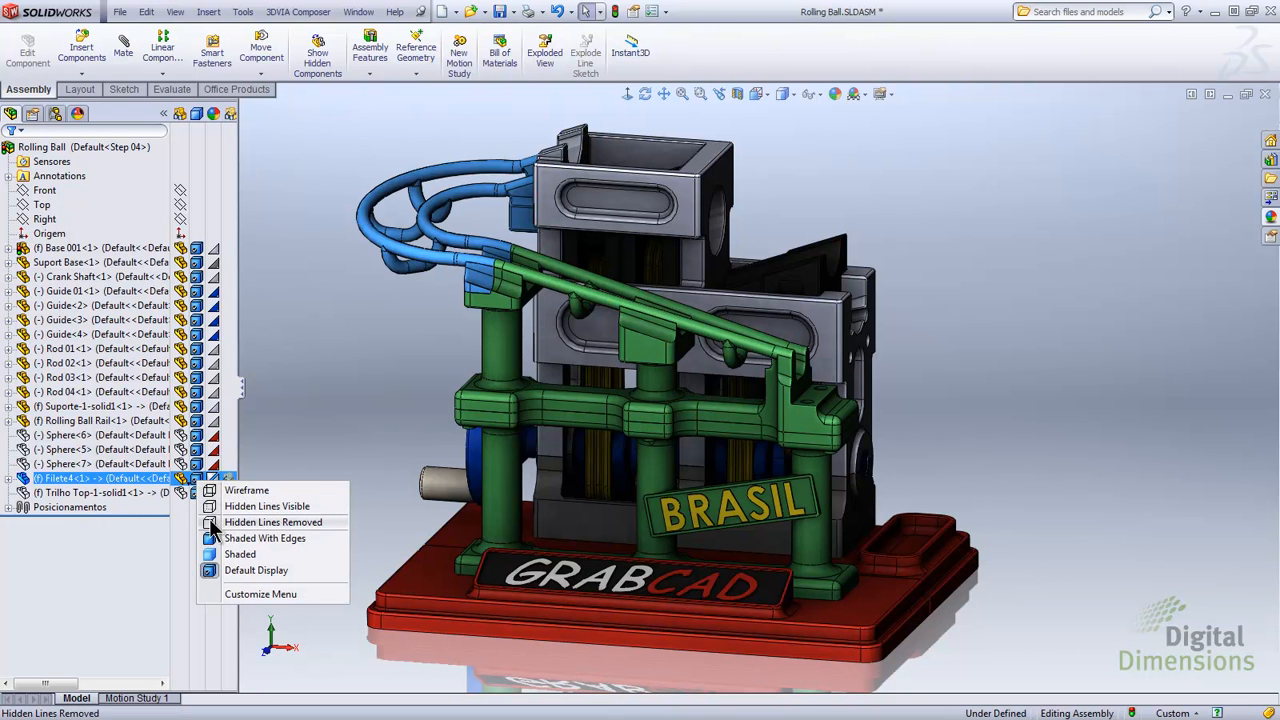
click(272, 520)
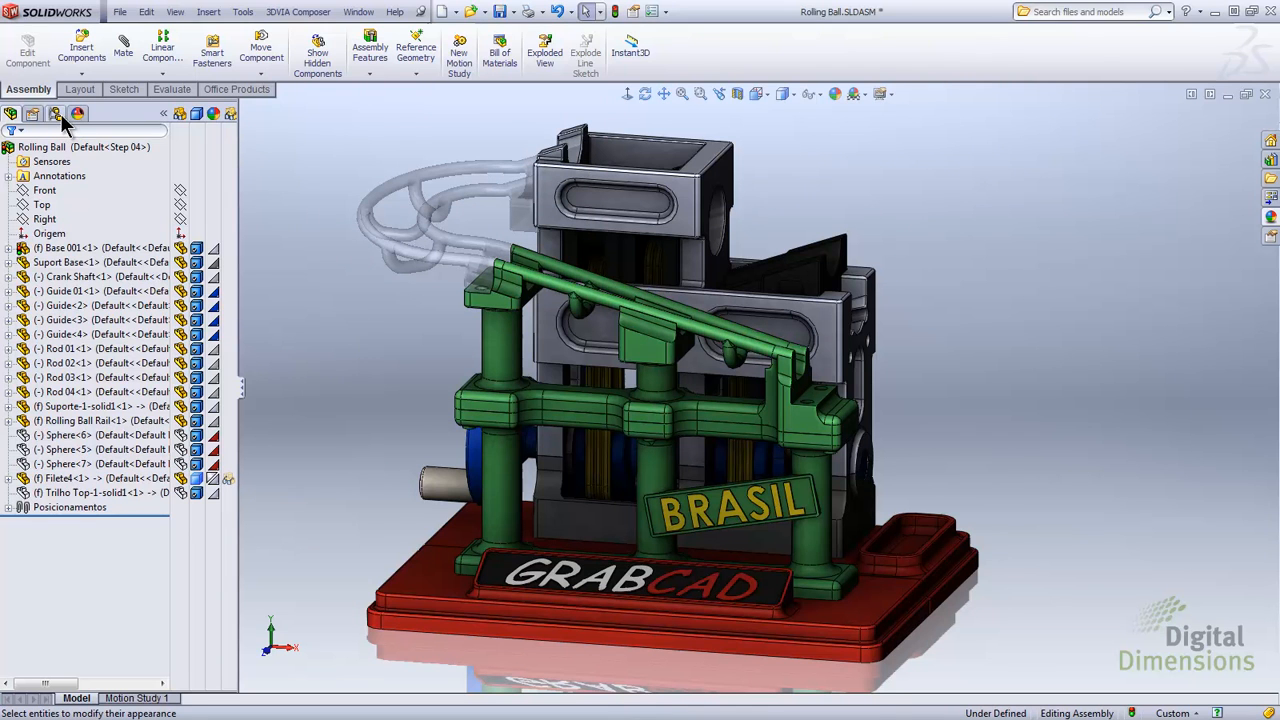
Step: Activate Step 05, hide the right spheres and make Fillet1 transparent
click(56, 112)
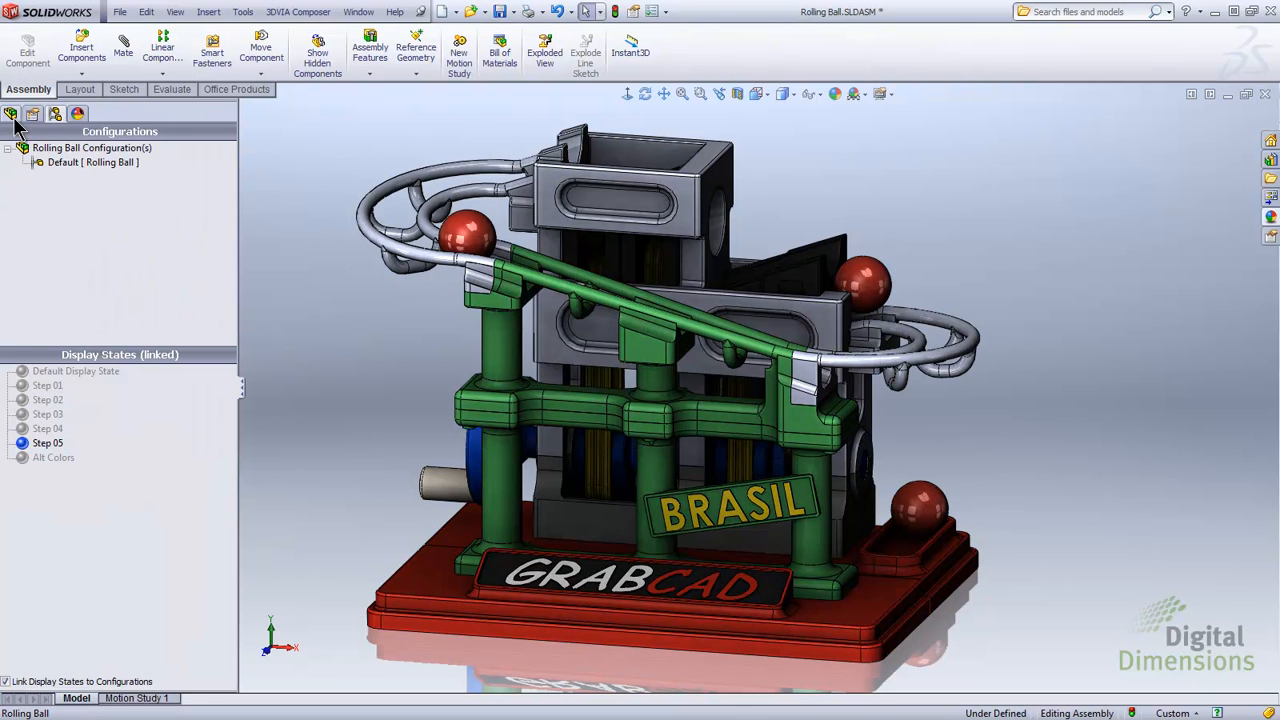
click(12, 112)
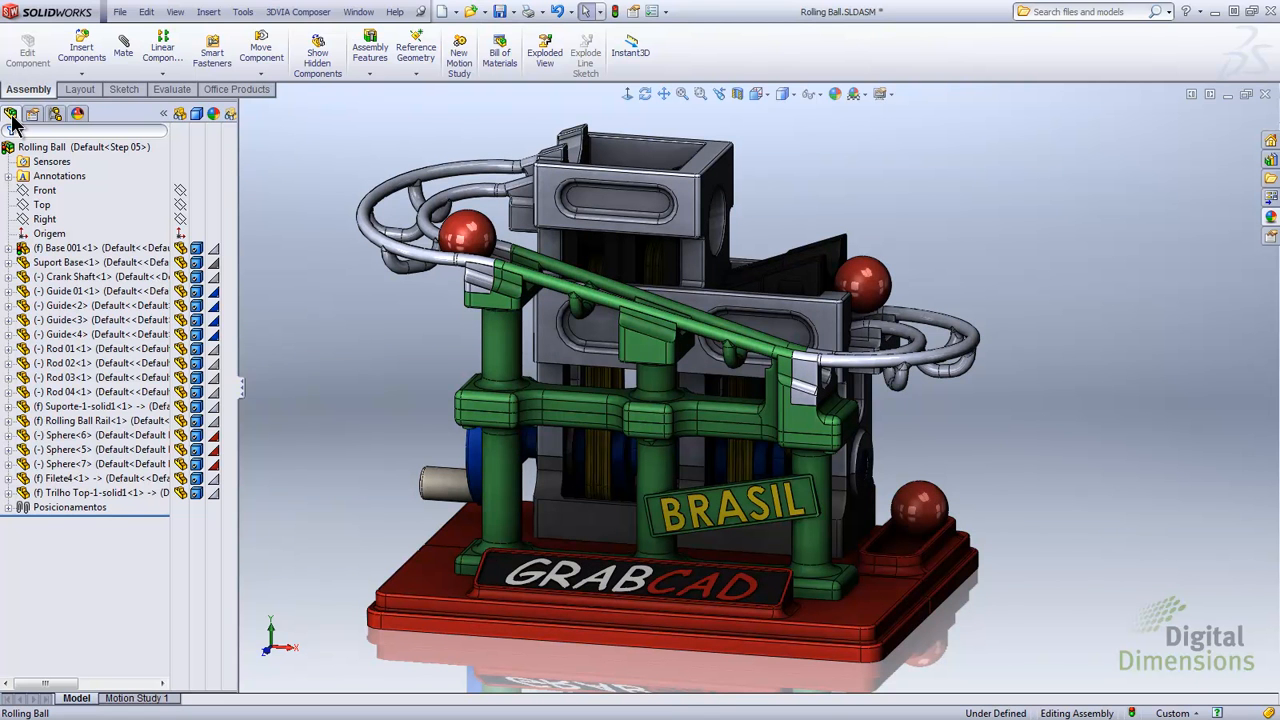
click(64, 436)
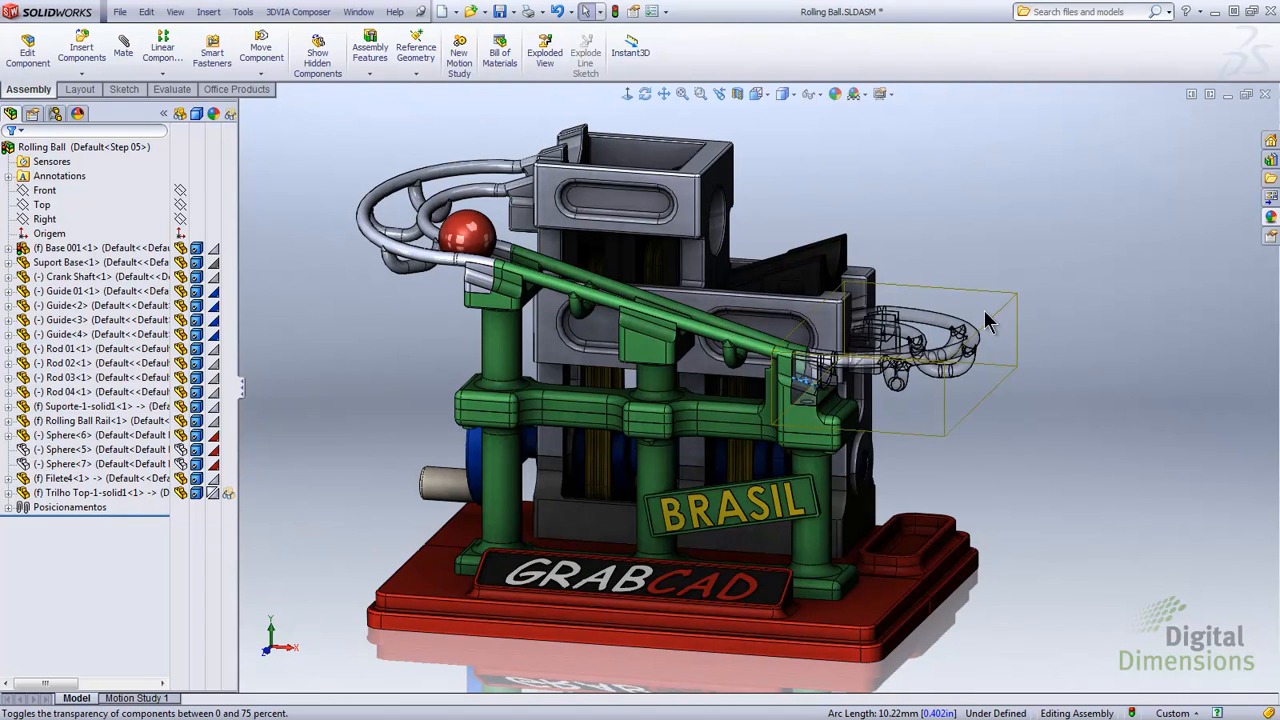
mouse_move(278, 500)
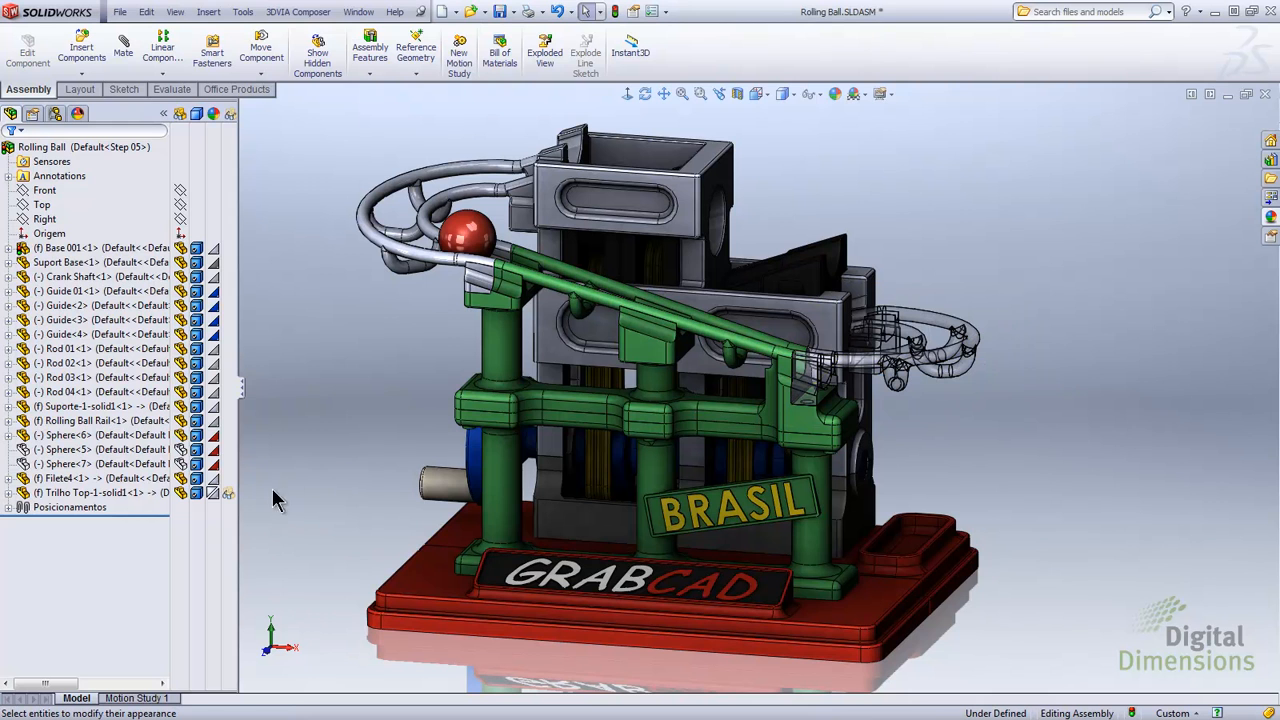
right_click(96, 492)
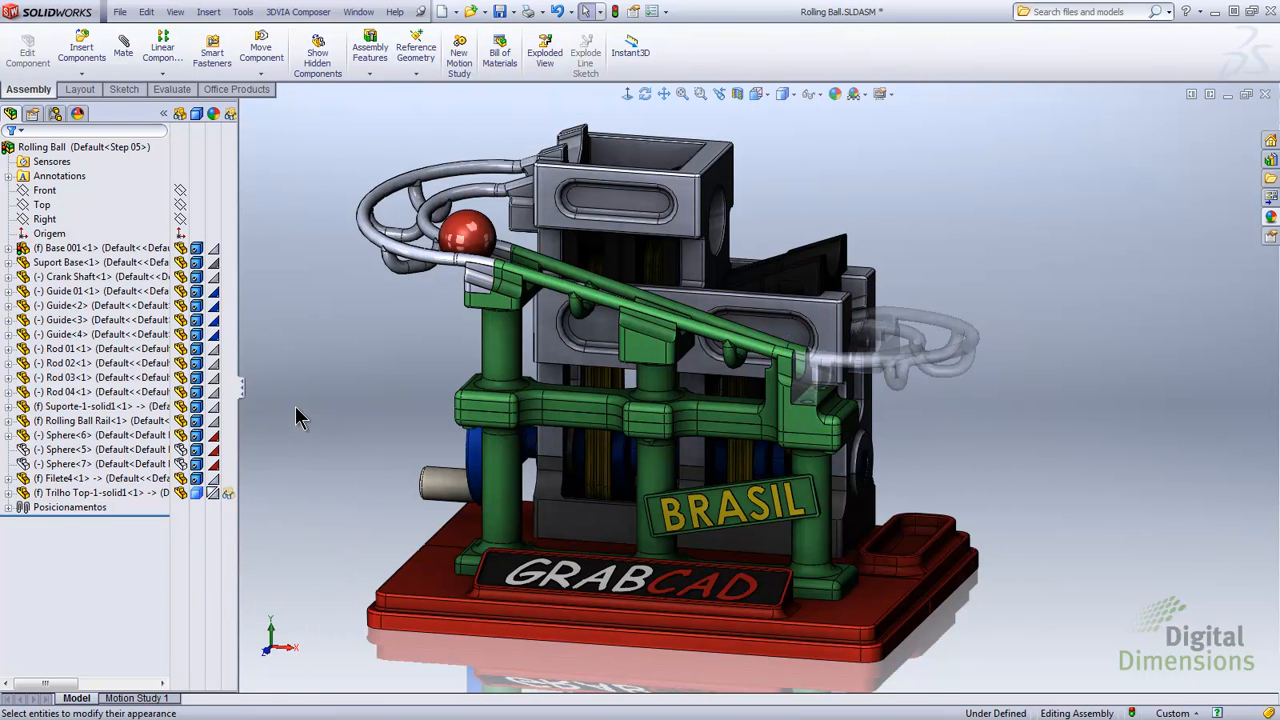
mouse_move(110, 476)
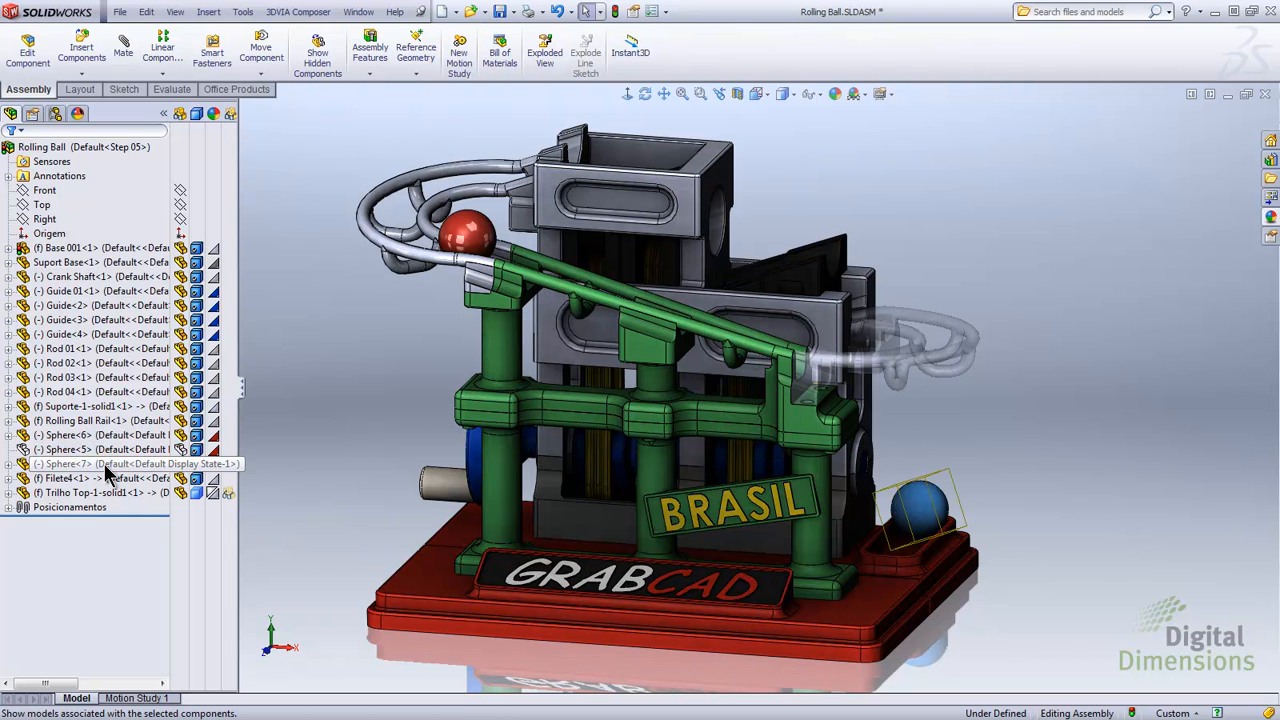
Step: Colour Sphere-7 yellow via its Display Pane appearance and confirm
click(90, 464)
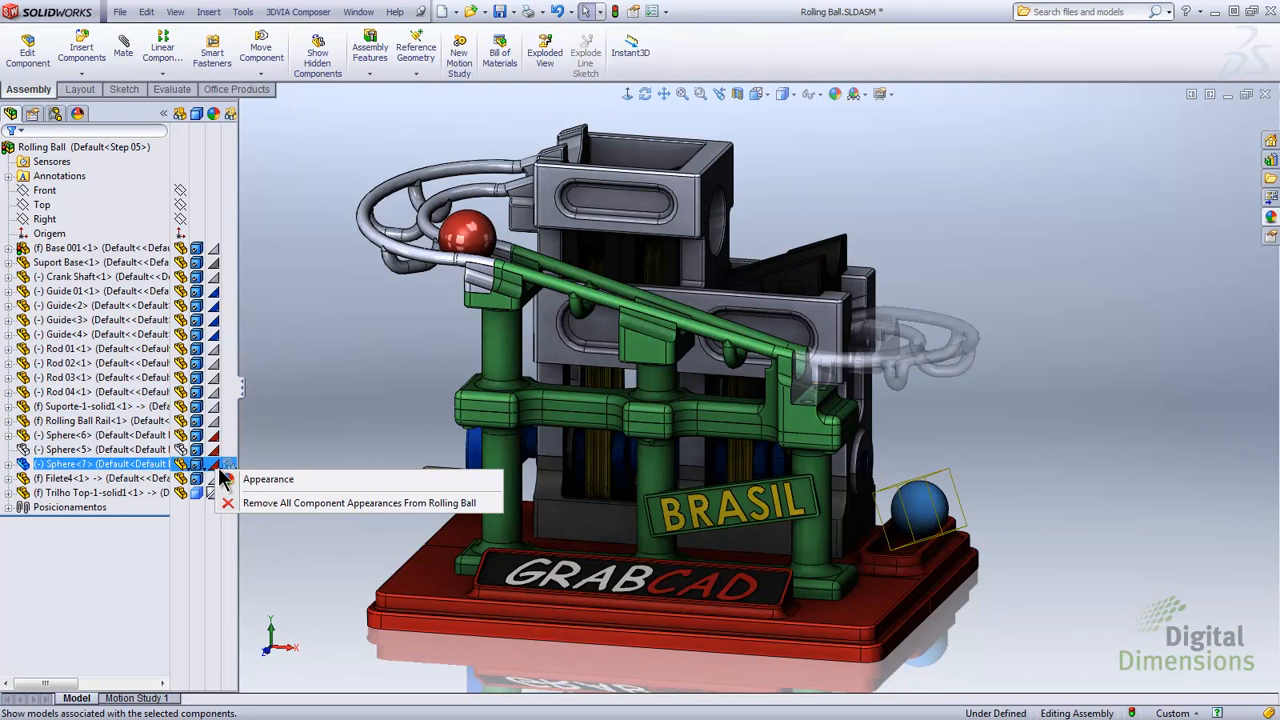
click(268, 480)
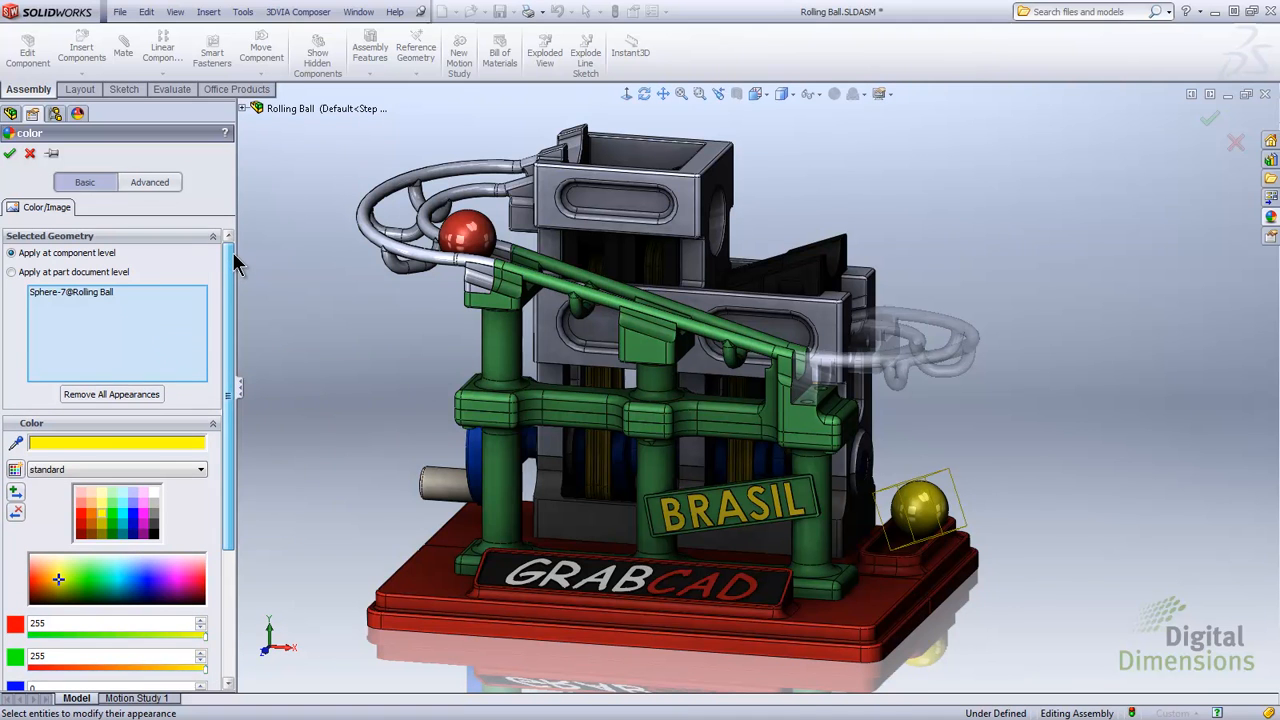
click(10, 152)
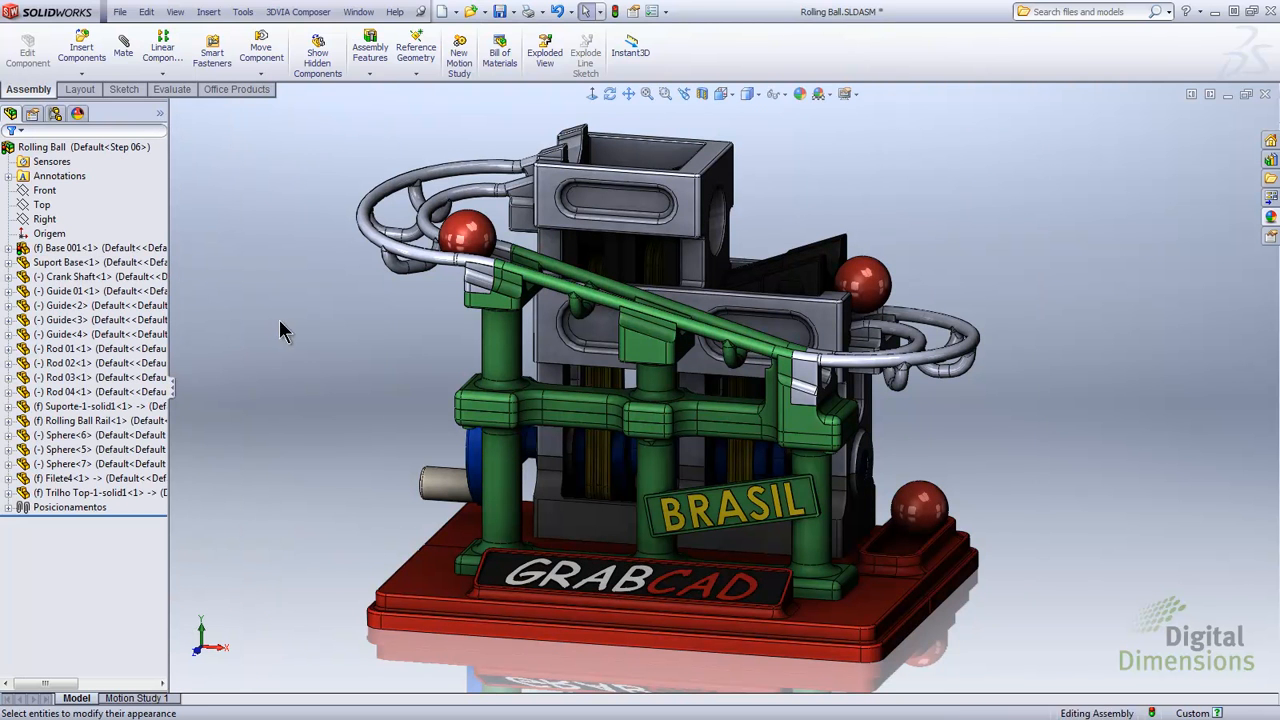
Step: Set Base 001's Referenced Display State to Metal in Component Properties for Step 06
drag(172, 330, 196, 330)
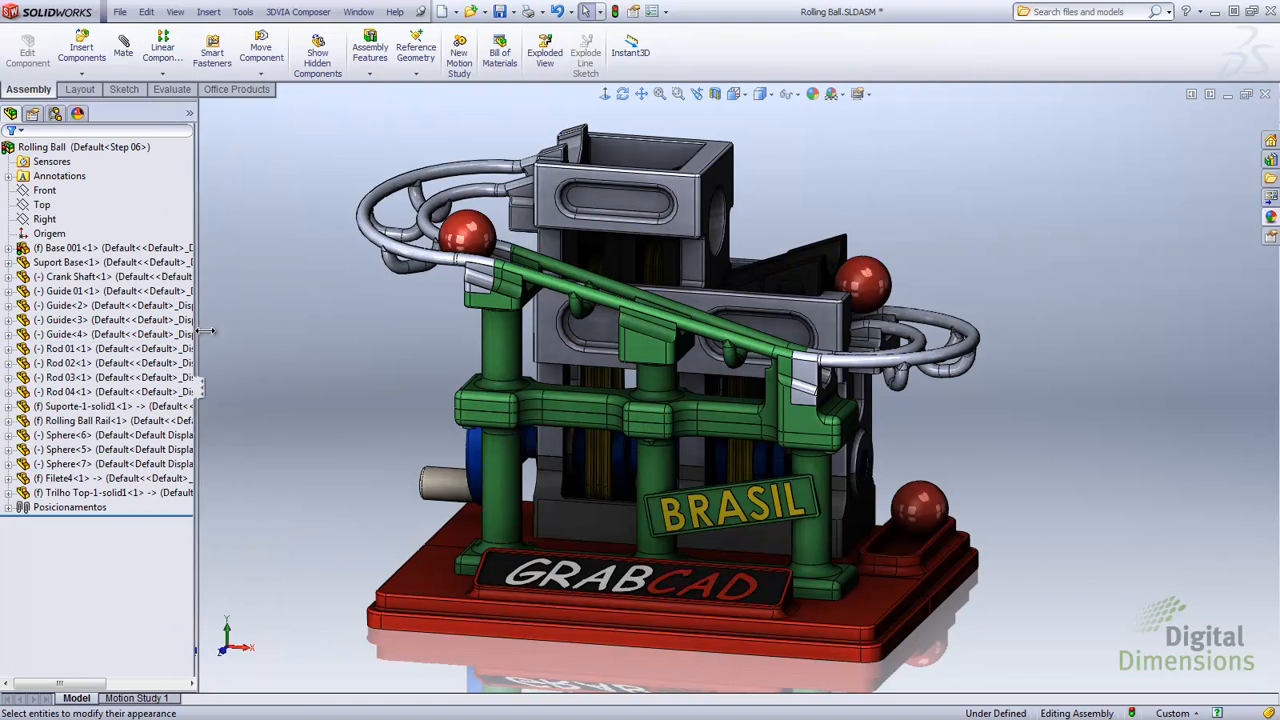
click(68, 248)
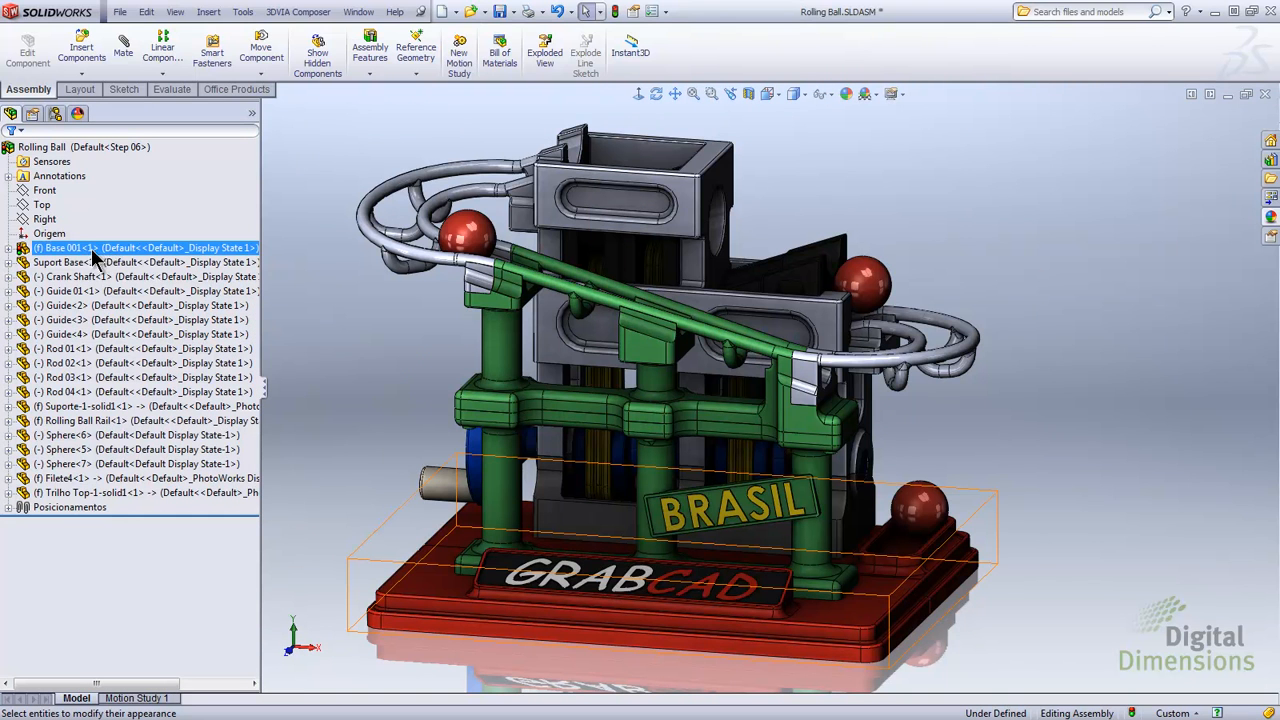
mouse_move(218, 264)
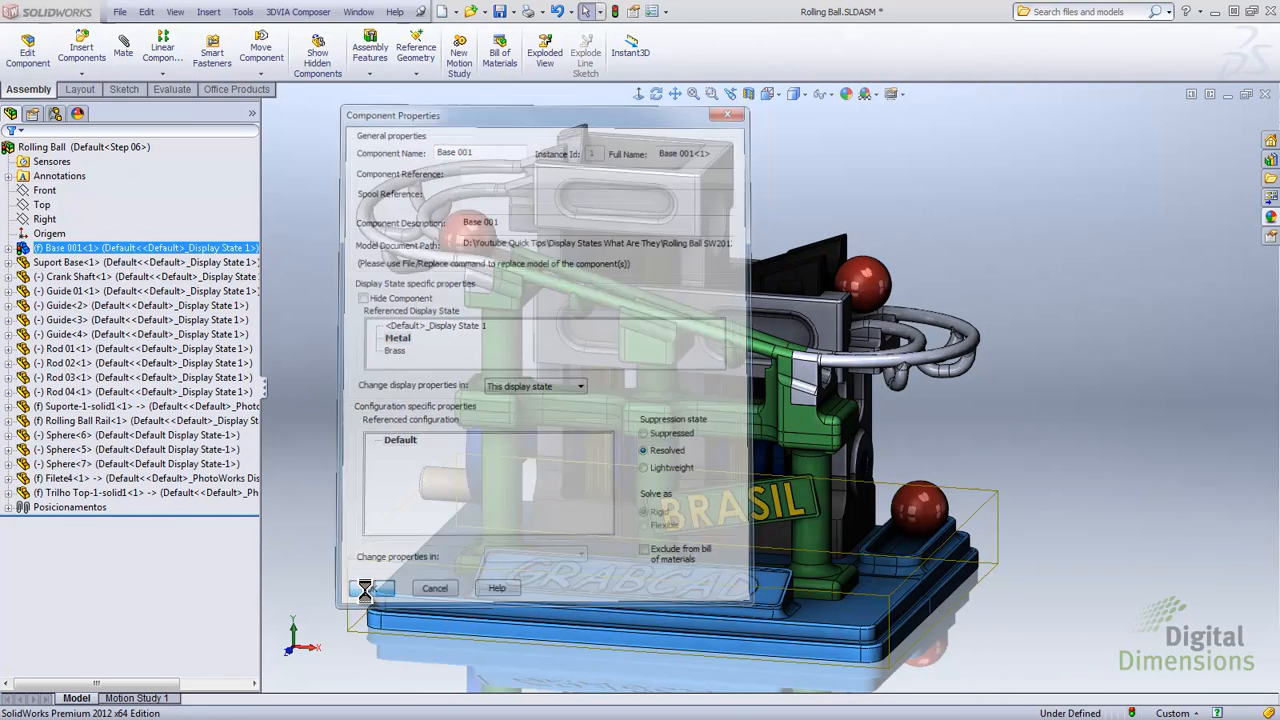
click(366, 588)
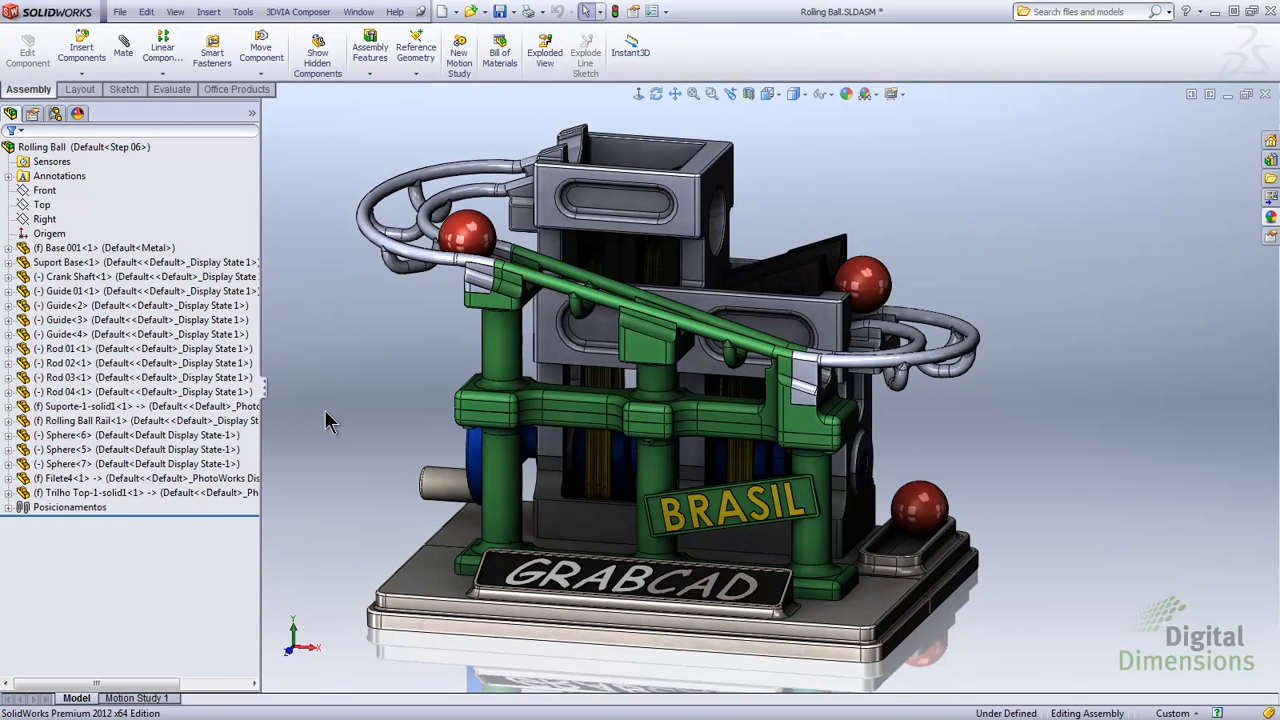